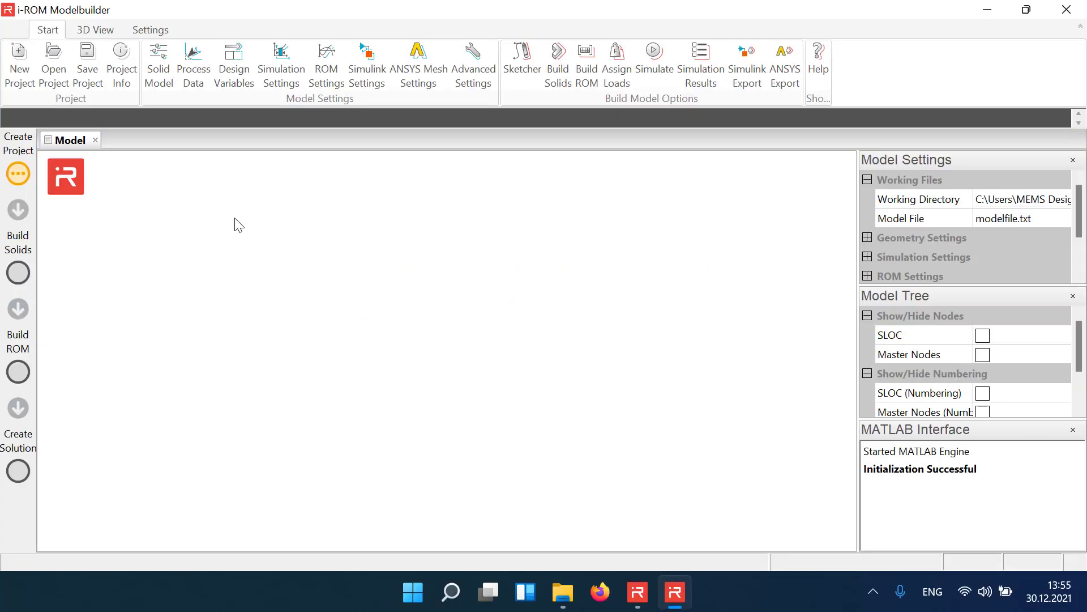
{"action": "mouse_move", "coordinate": [202, 217]}
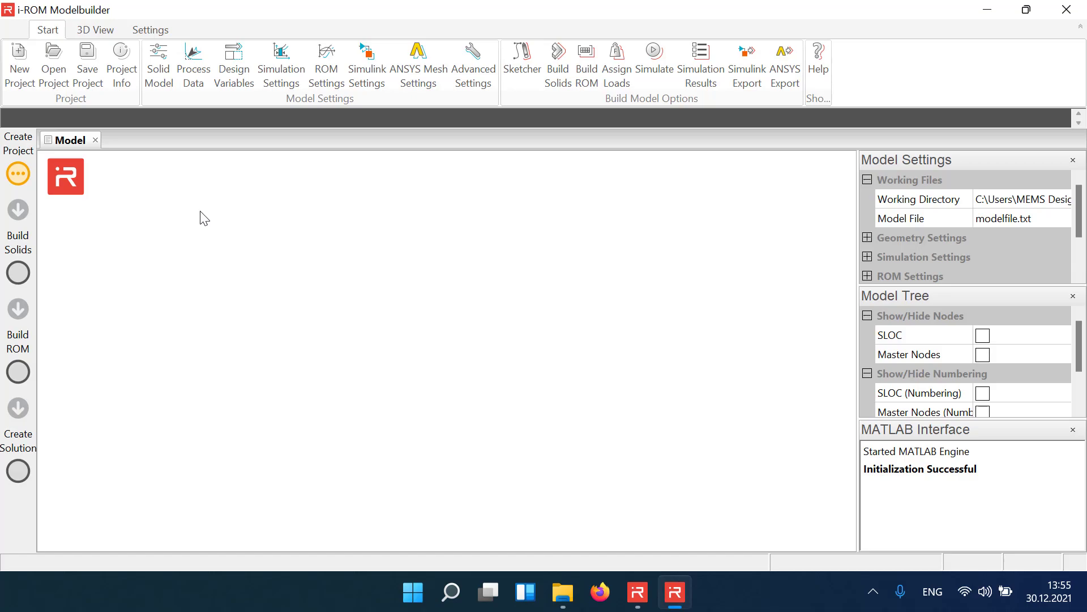
Open the micro_mirror.iromproj project so its micromirror layout appears
{"action": "left_click", "coordinate": [53, 62]}
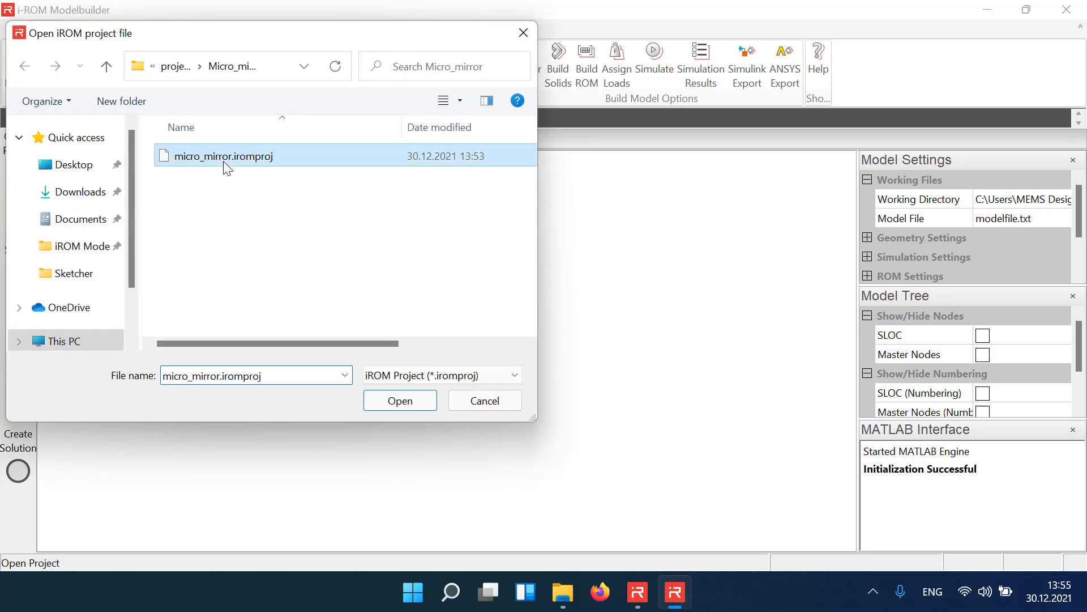
{"action": "left_click", "coordinate": [400, 399]}
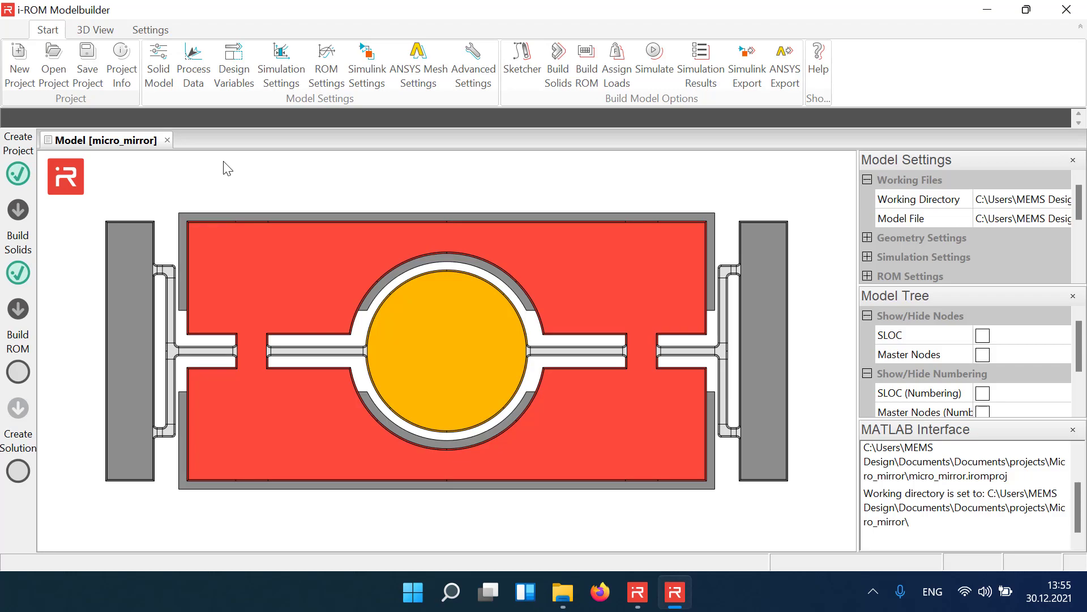
{"action": "left_click", "coordinate": [597, 261]}
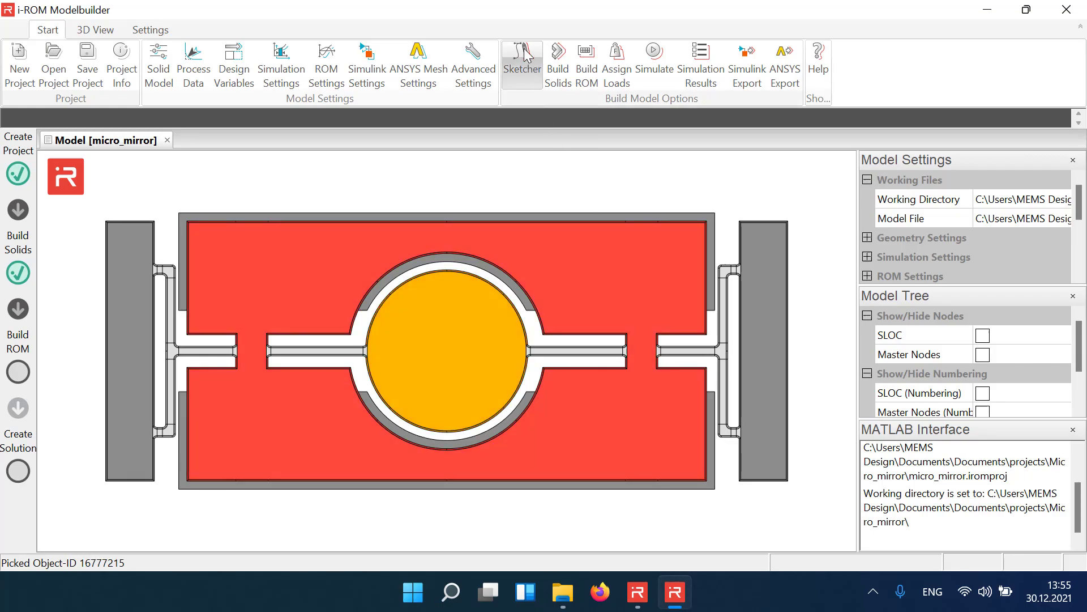
Draw the large square plate from the origin and a thin SUB rectangle cutting a slot through it
{"action": "left_click", "coordinate": [521, 59]}
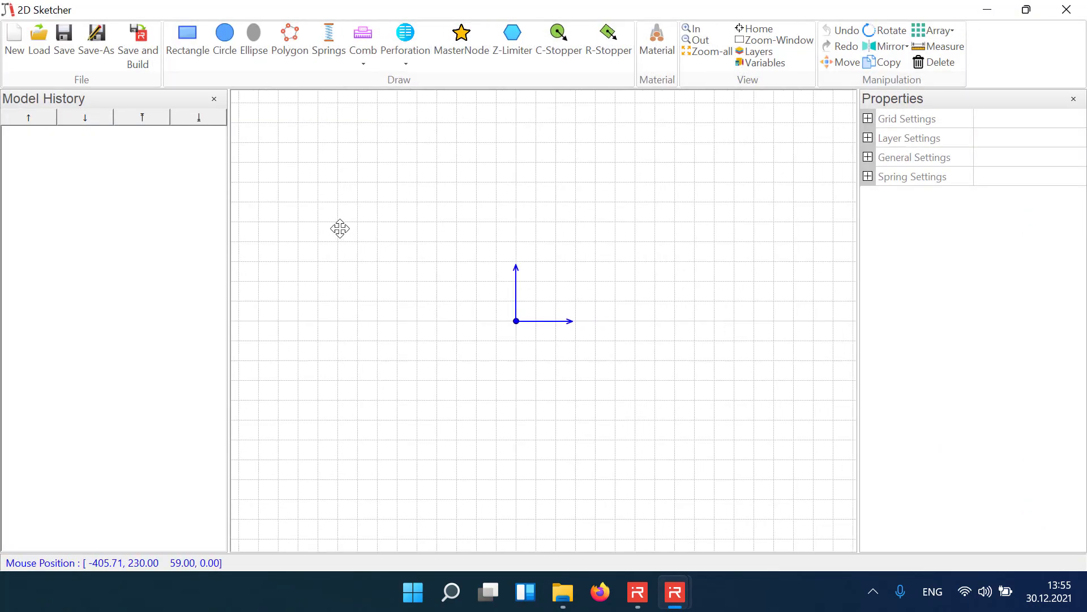
{"action": "left_click", "coordinate": [187, 37]}
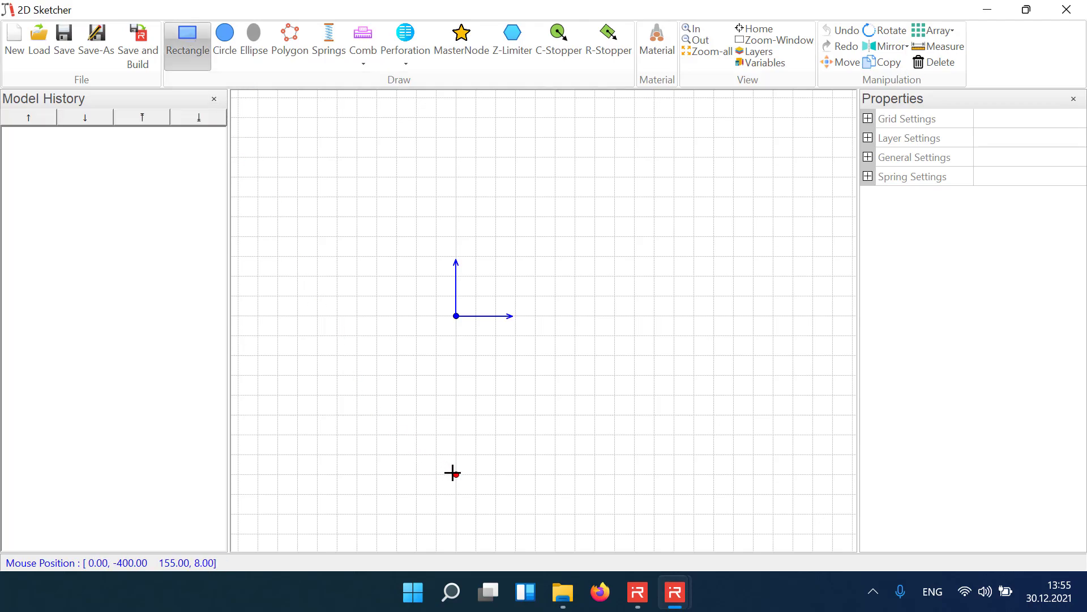
{"action": "left_click_drag", "start_coordinate": [456, 471], "coordinate": [770, 216]}
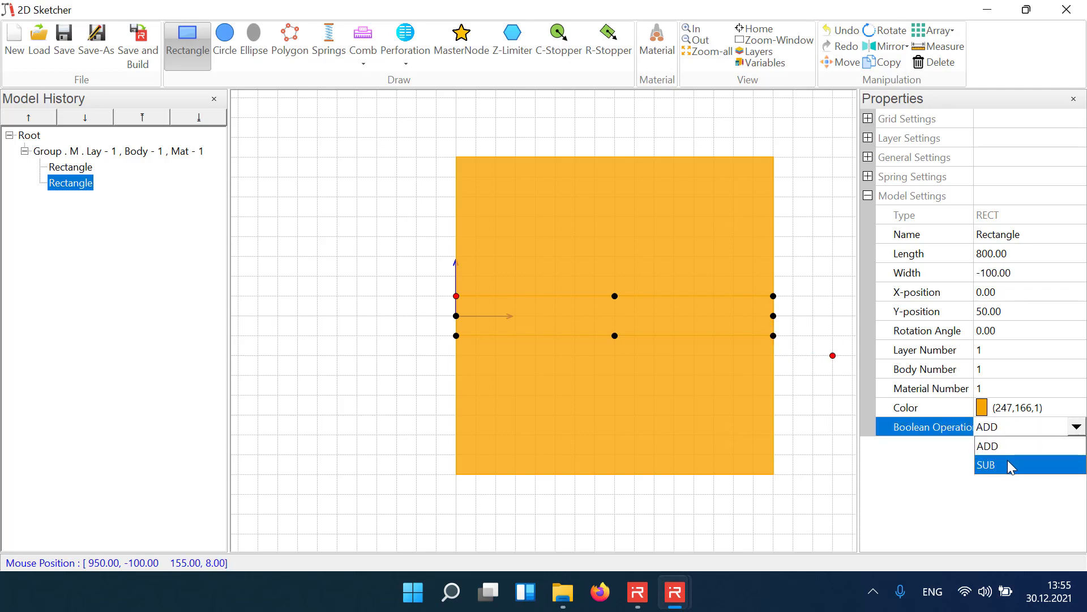
{"action": "left_click", "coordinate": [986, 465]}
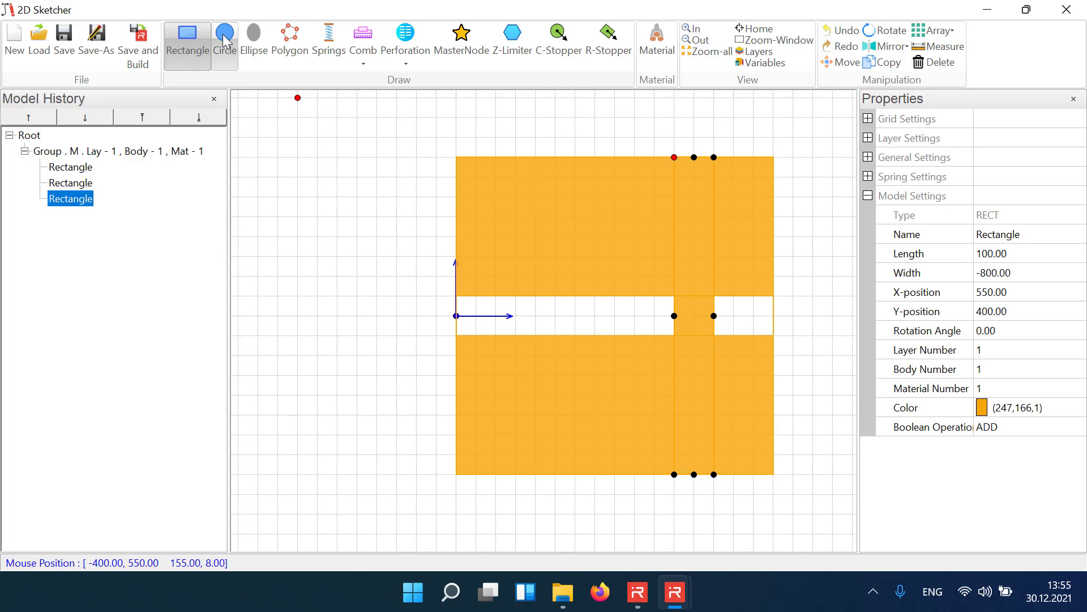
{"action": "left_click", "coordinate": [223, 38]}
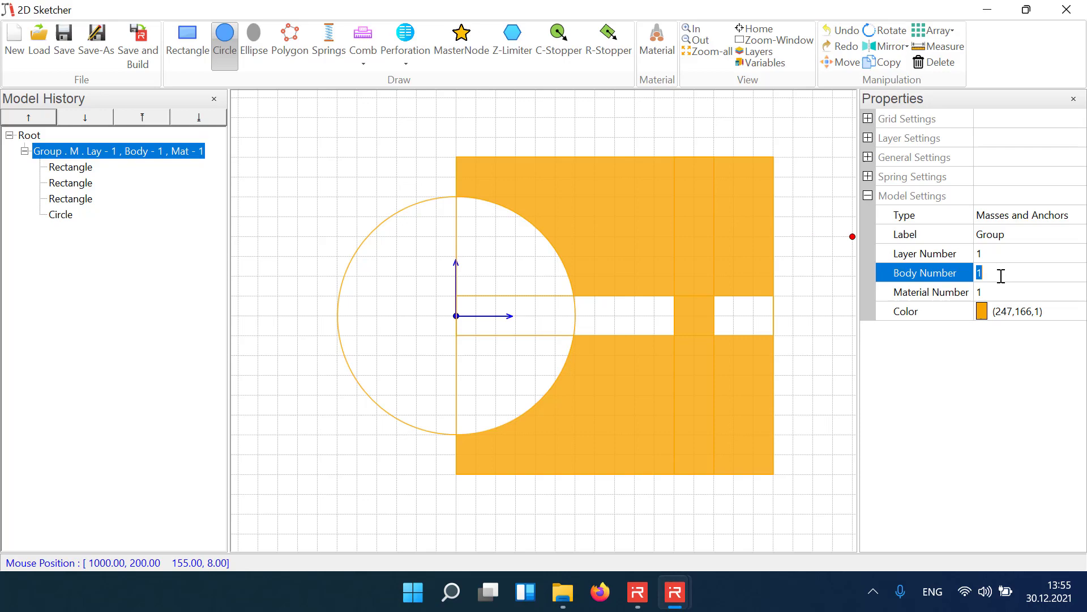
Assign body number 2 to the plate geometry group
{"action": "type", "text": "2"}
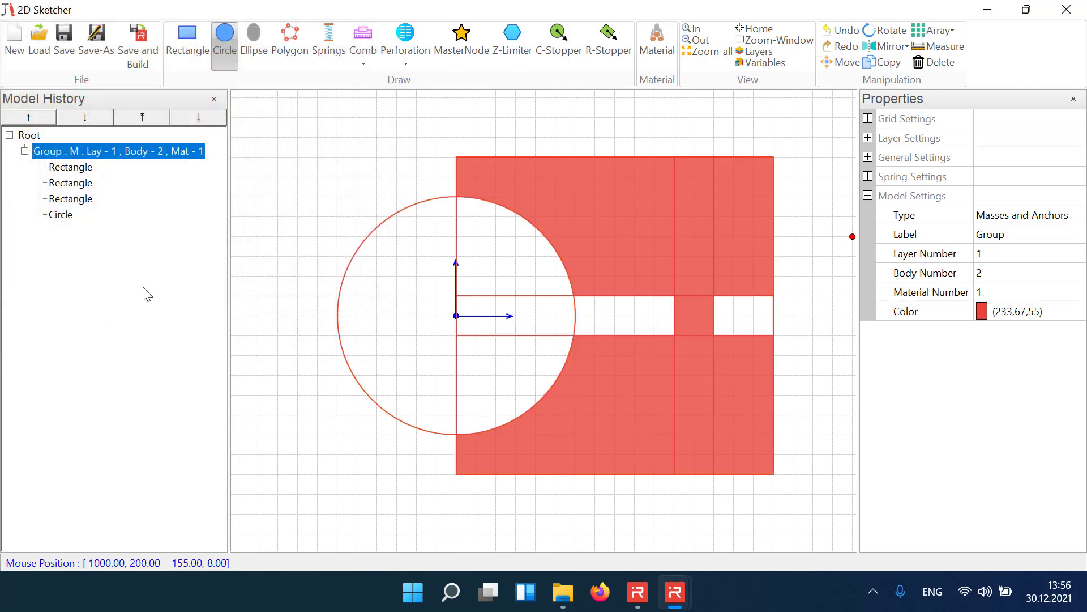
{"action": "mouse_move", "coordinate": [455, 317]}
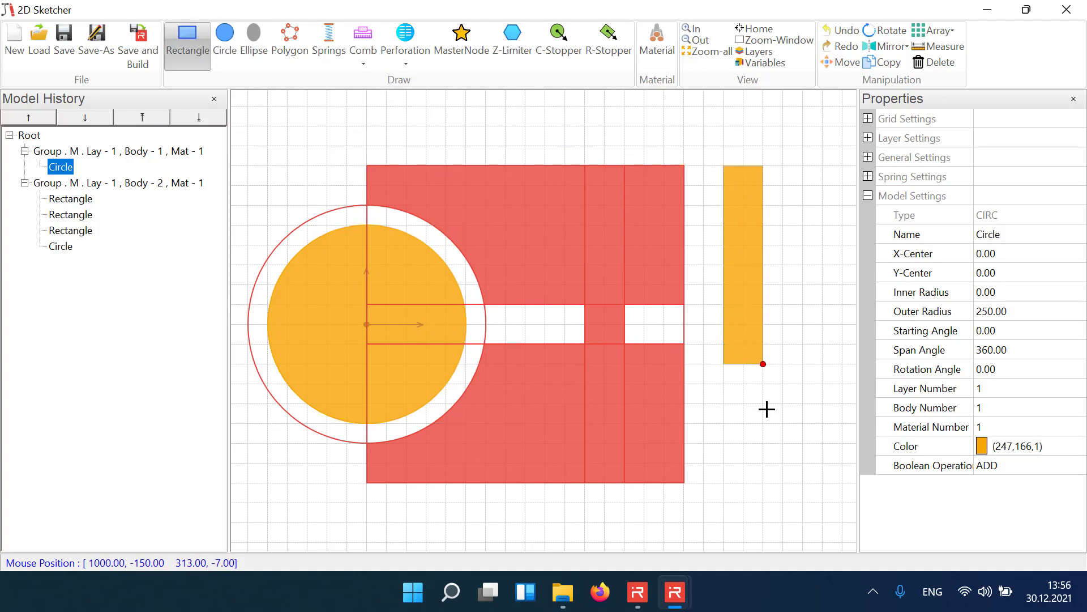
Complete the tall rectangle to the right of the plate
{"action": "left_click", "coordinate": [70, 183]}
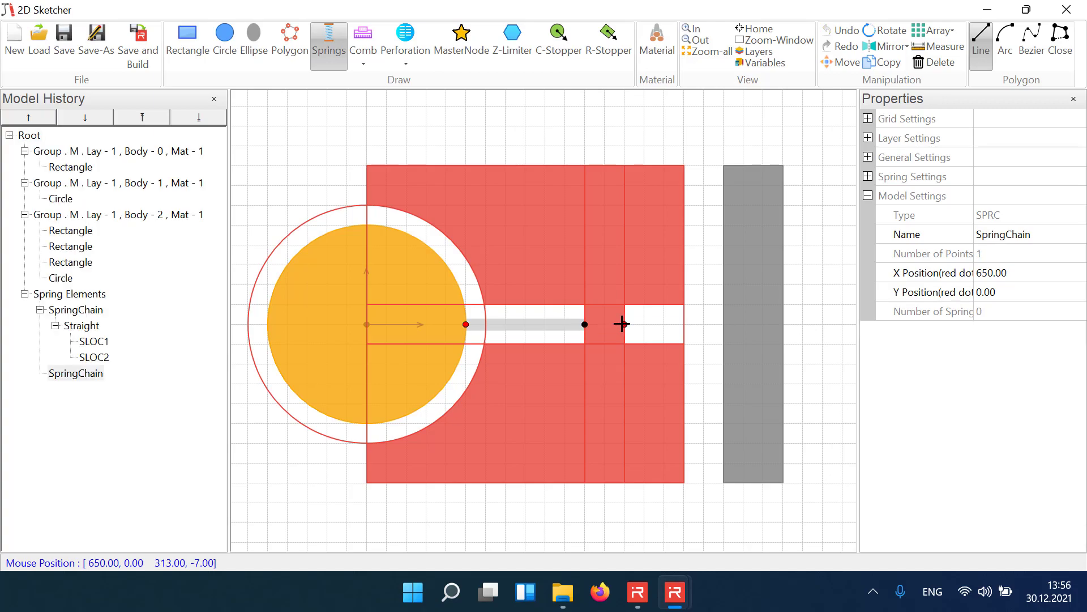
Draw a straight spring chain from the bar's edge up toward the anchor
{"action": "left_click", "coordinate": [704, 227]}
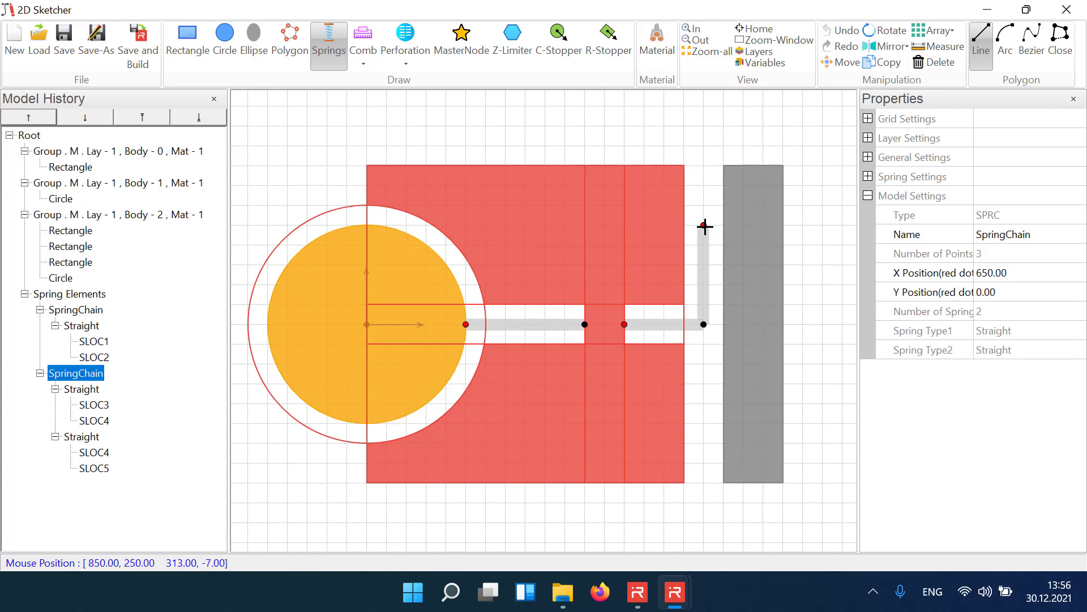
{"action": "left_click", "coordinate": [704, 325]}
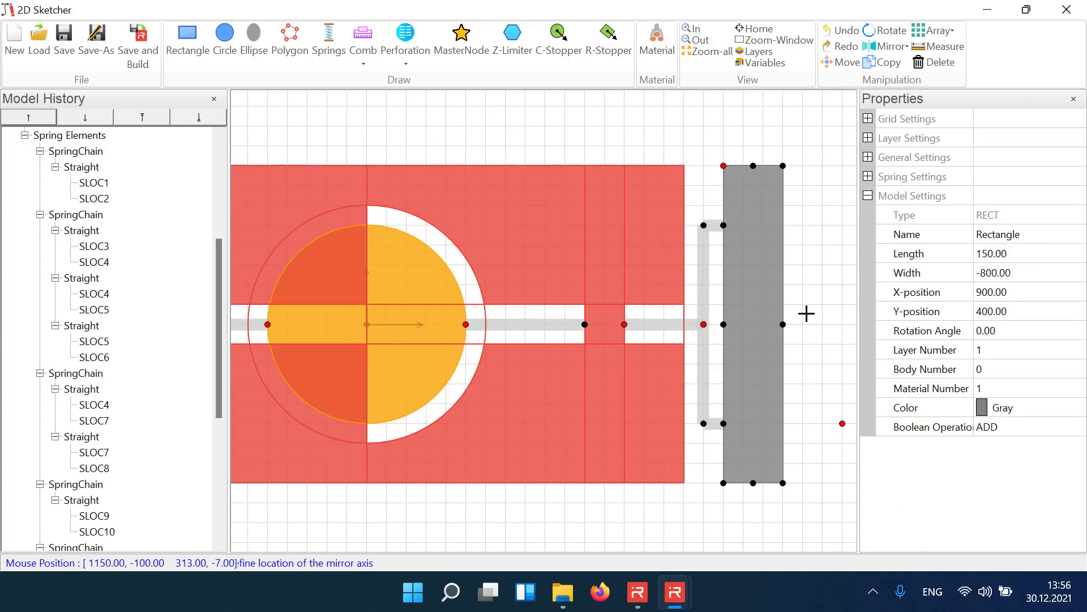
Mirror the right-side springs, bar and anchor about a vertical axis through the mirror centre
{"action": "left_click", "coordinate": [705, 51]}
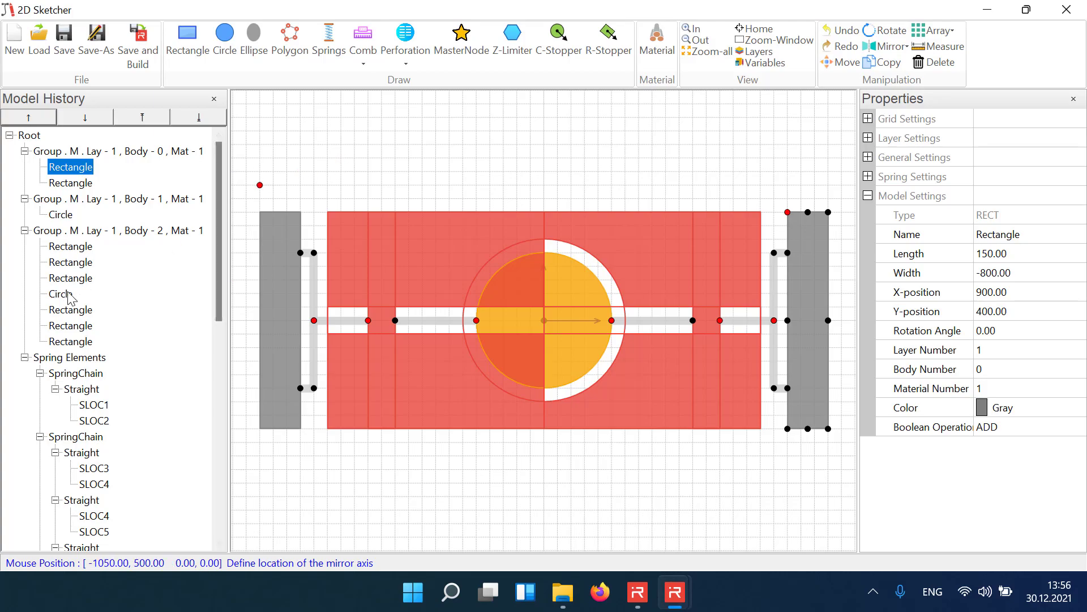
{"action": "left_click", "coordinate": [60, 294]}
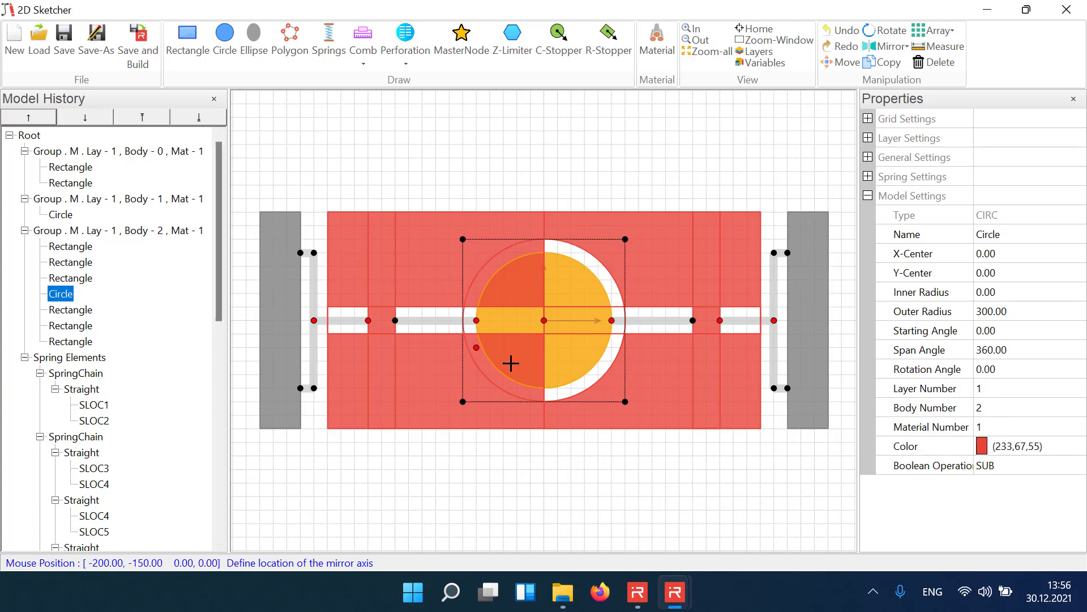
{"action": "left_click", "coordinate": [198, 116]}
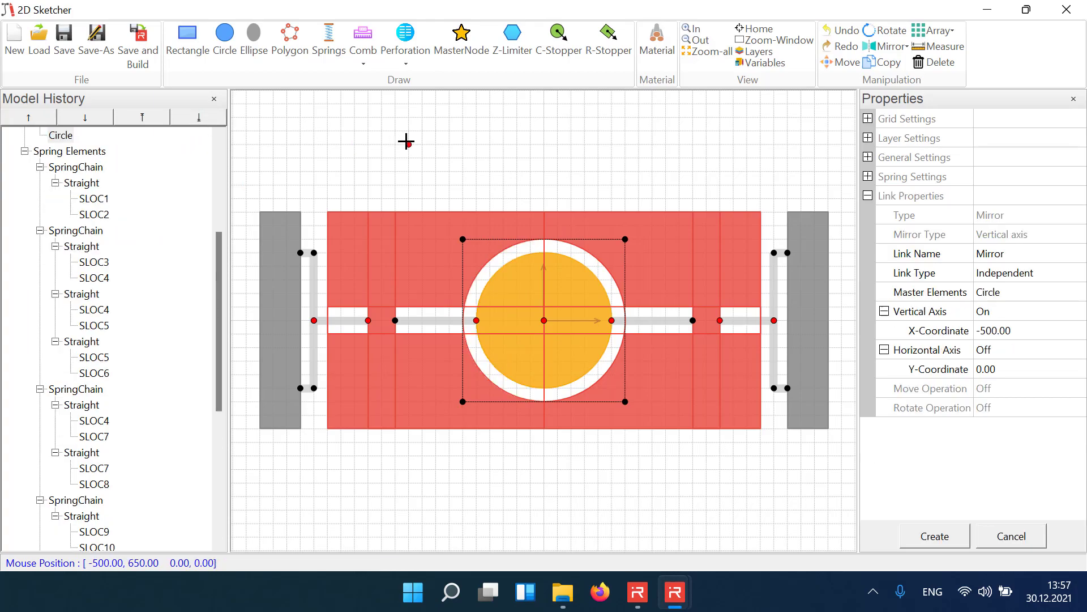
{"action": "left_click", "coordinate": [934, 536]}
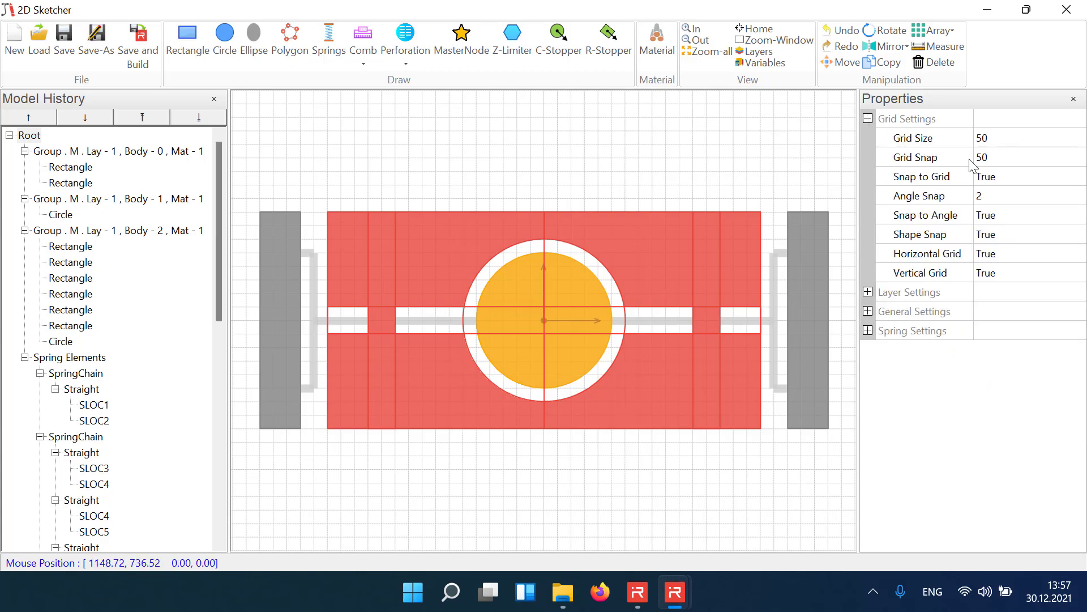
Set Grid Snap to 25 and draw a wide rectangle across the plate's upper half
{"action": "type", "text": "25"}
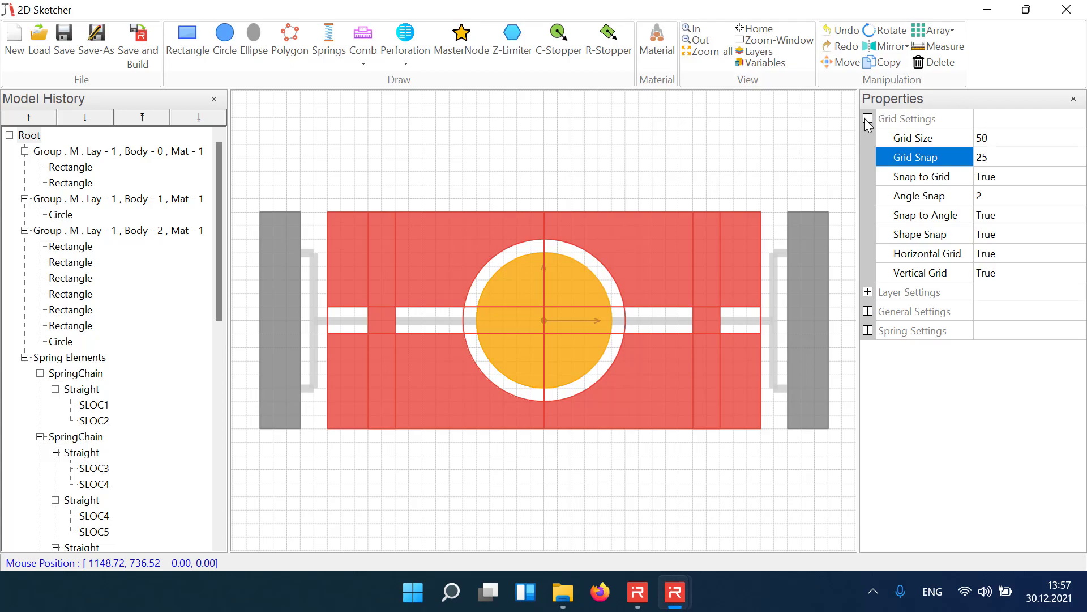
{"action": "left_click", "coordinate": [868, 119]}
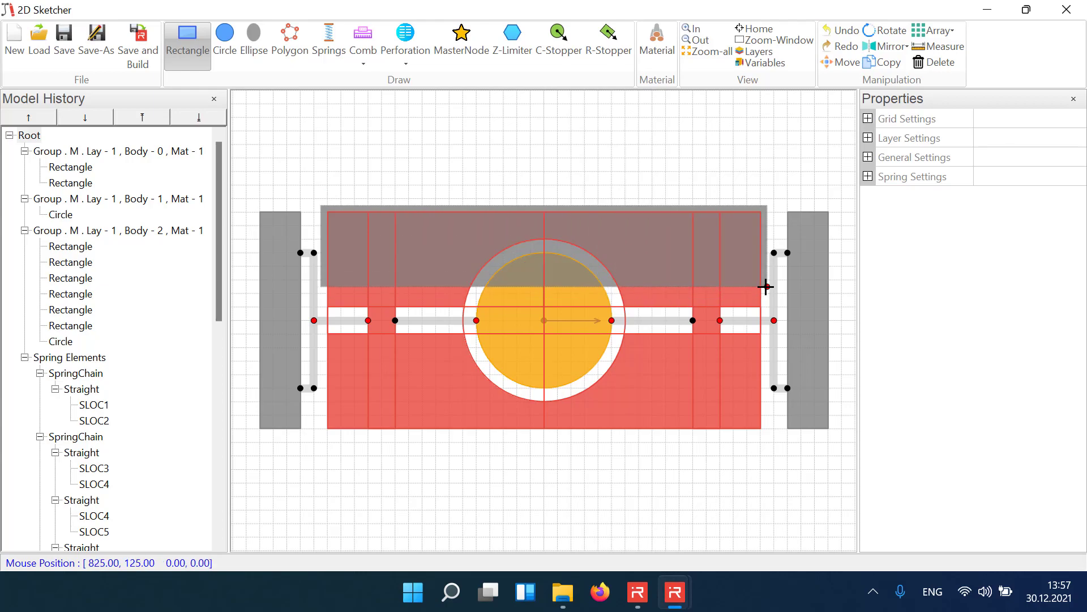
{"action": "left_click", "coordinate": [70, 198]}
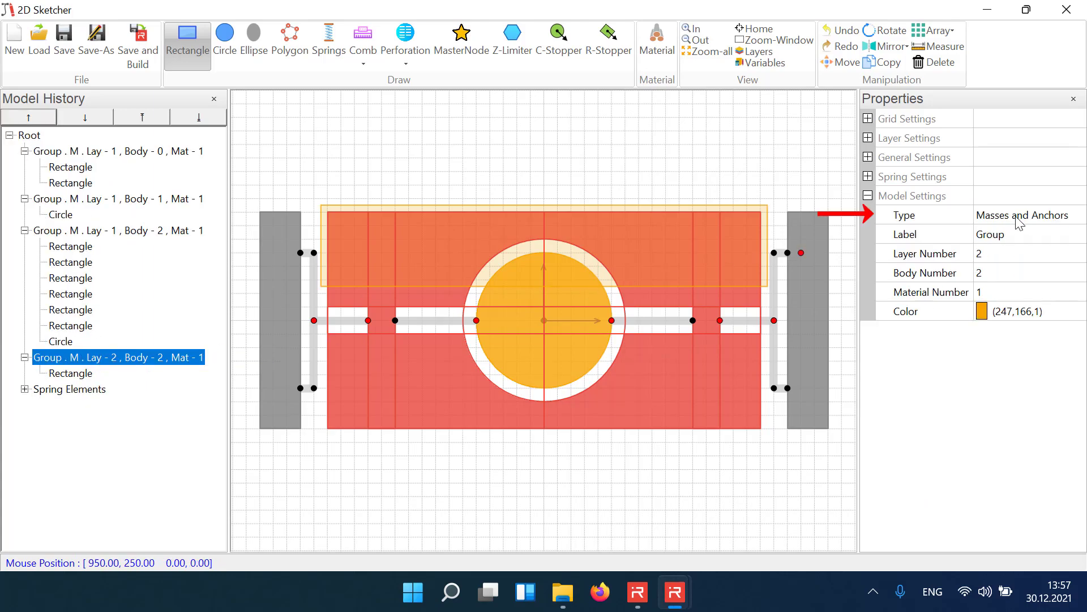
Make the new group a Plate Capacitors PCAP type labelled Drive+ in grey
{"action": "left_click", "coordinate": [1025, 216]}
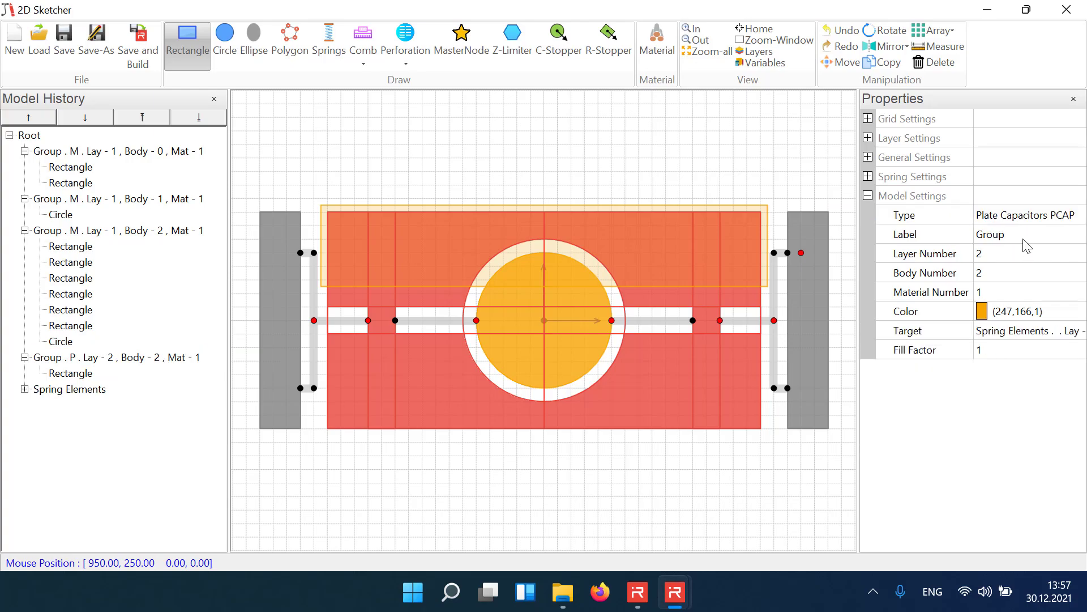
{"action": "type", "text": "Drive+"}
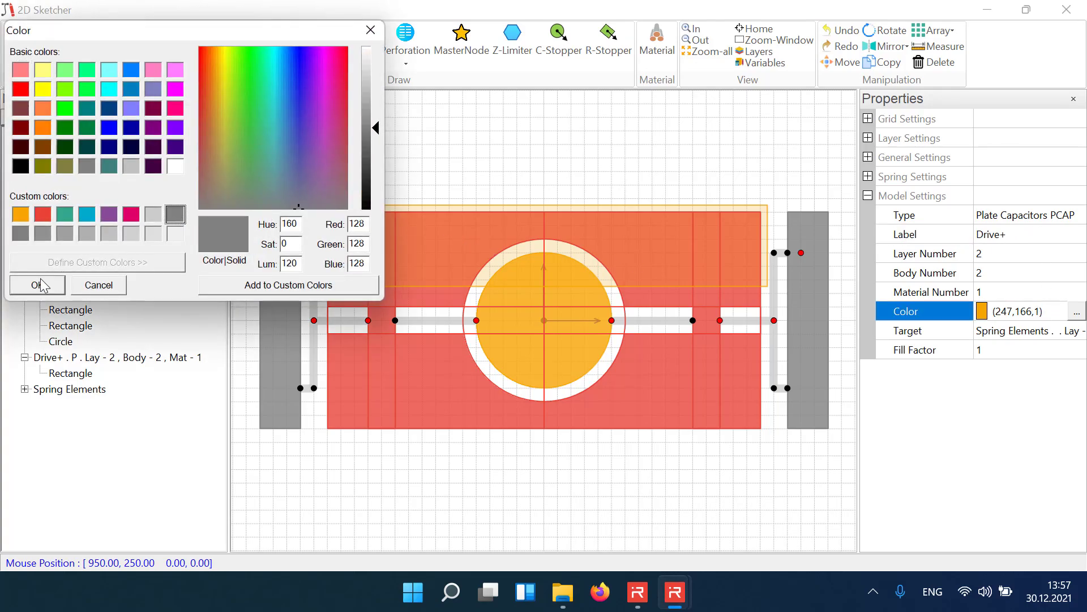
{"action": "left_click", "coordinate": [33, 284]}
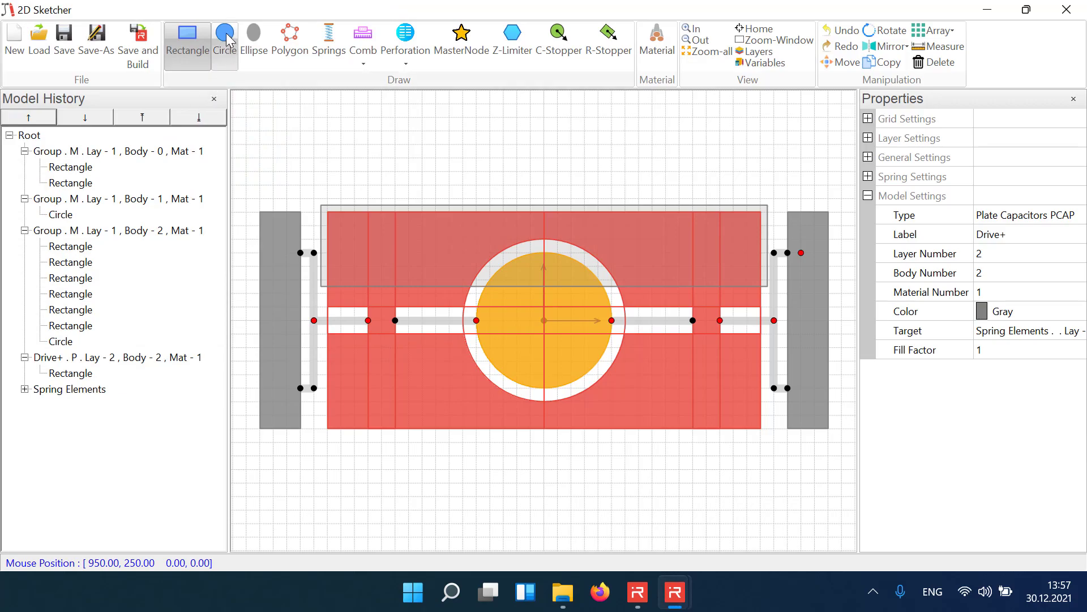
Cut a 275-radius SUB circle at the origin out of the Drive+ electrode
{"action": "left_click", "coordinate": [223, 38]}
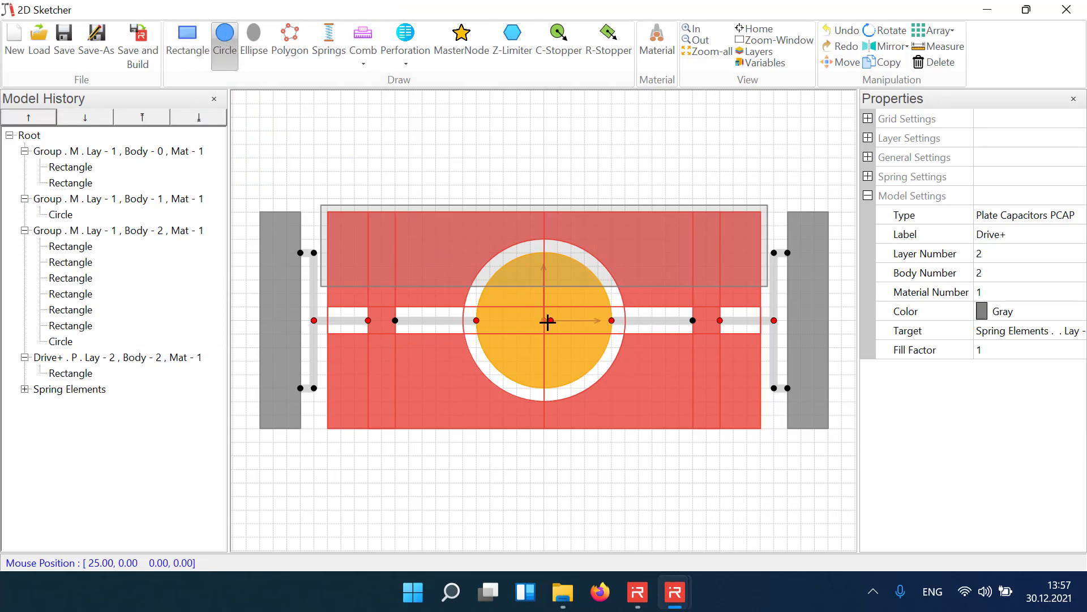
{"action": "left_click_drag", "start_coordinate": [548, 320], "coordinate": [585, 352]}
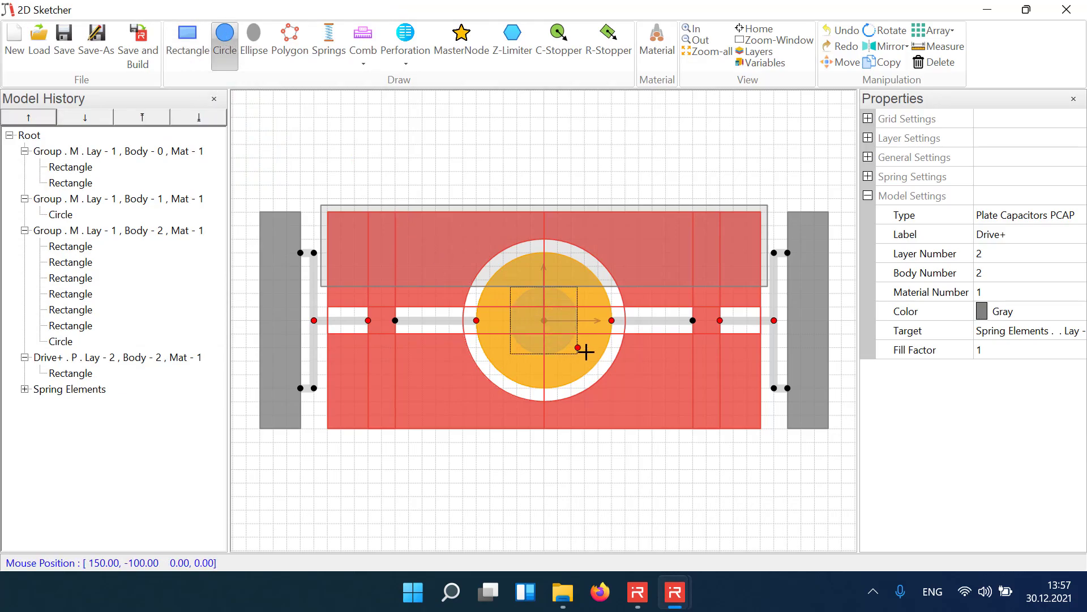
{"action": "left_click", "coordinate": [60, 389]}
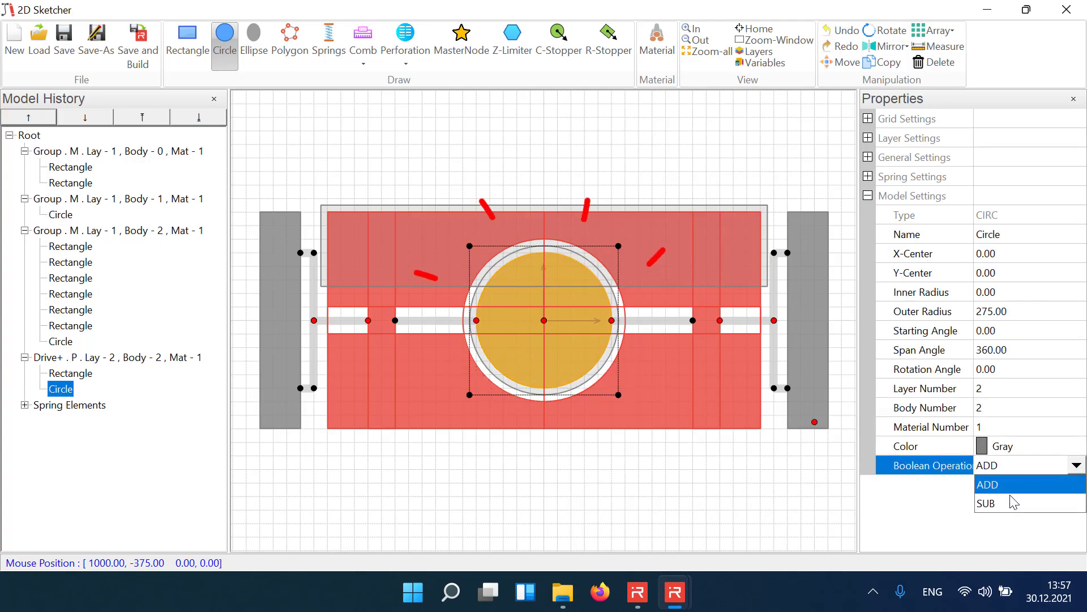
{"action": "left_click", "coordinate": [987, 503]}
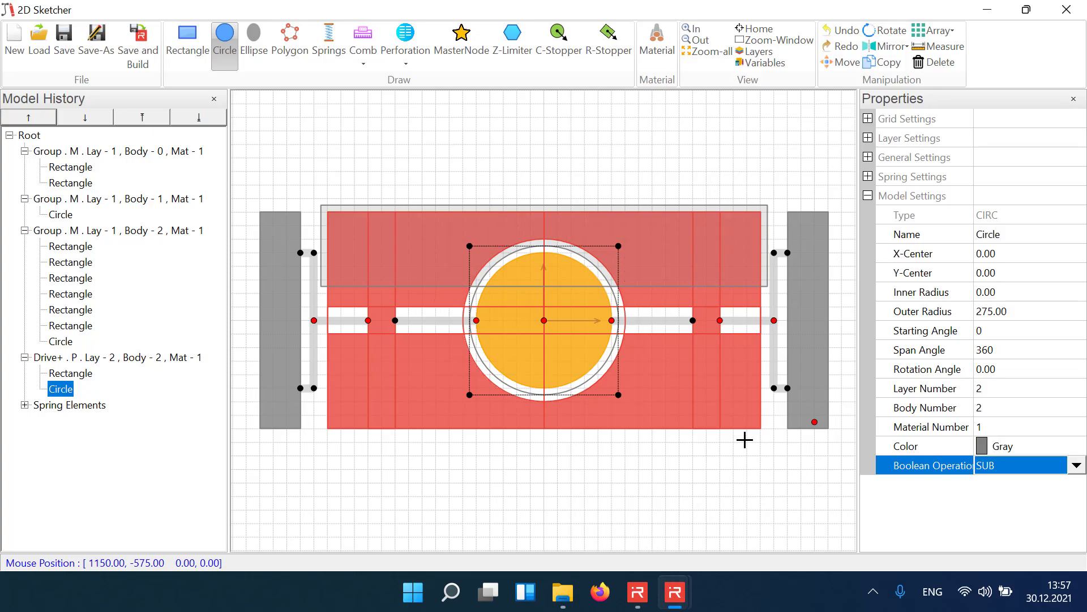
Add the matching Drive- electrode rectangle on layer 3 with its subtracting circle
{"action": "left_click", "coordinate": [187, 40]}
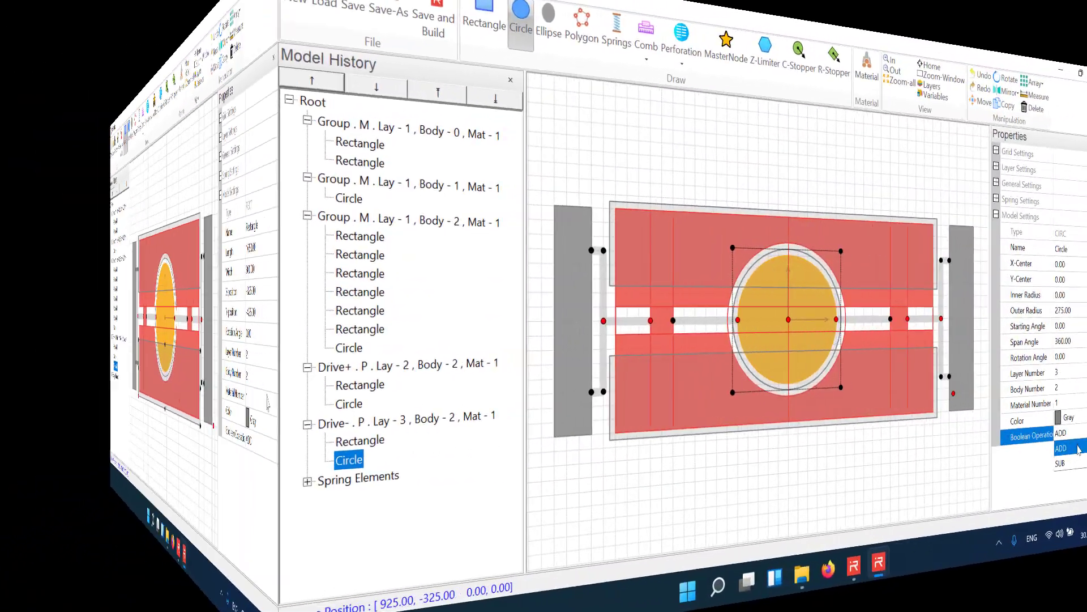
{"action": "left_click", "coordinate": [1061, 463]}
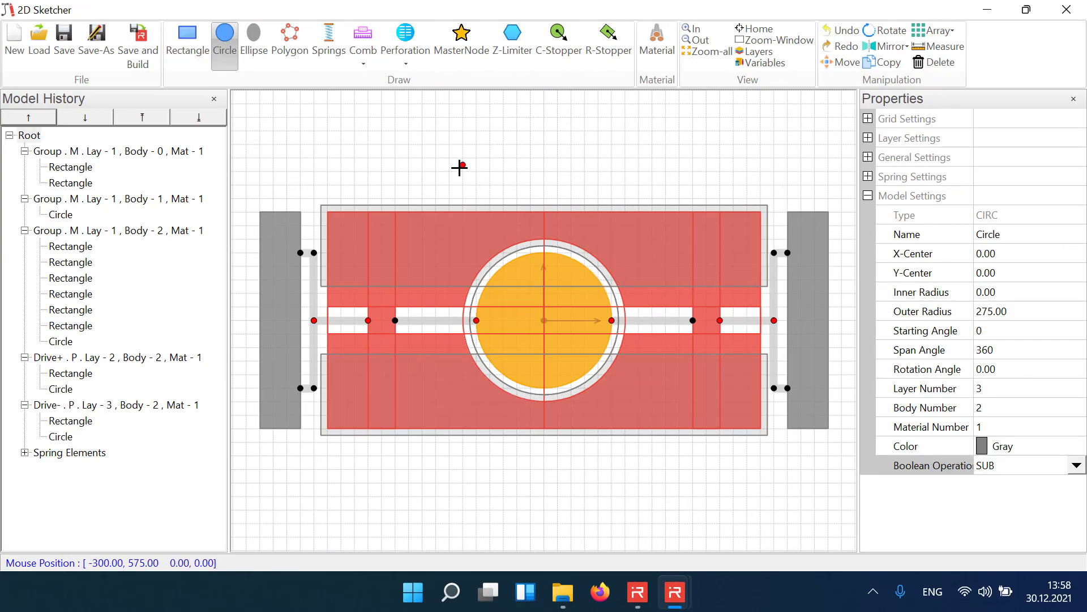
Save and Build the sketch over mirror.json, then return to the sketcher
{"action": "left_click", "coordinate": [138, 39]}
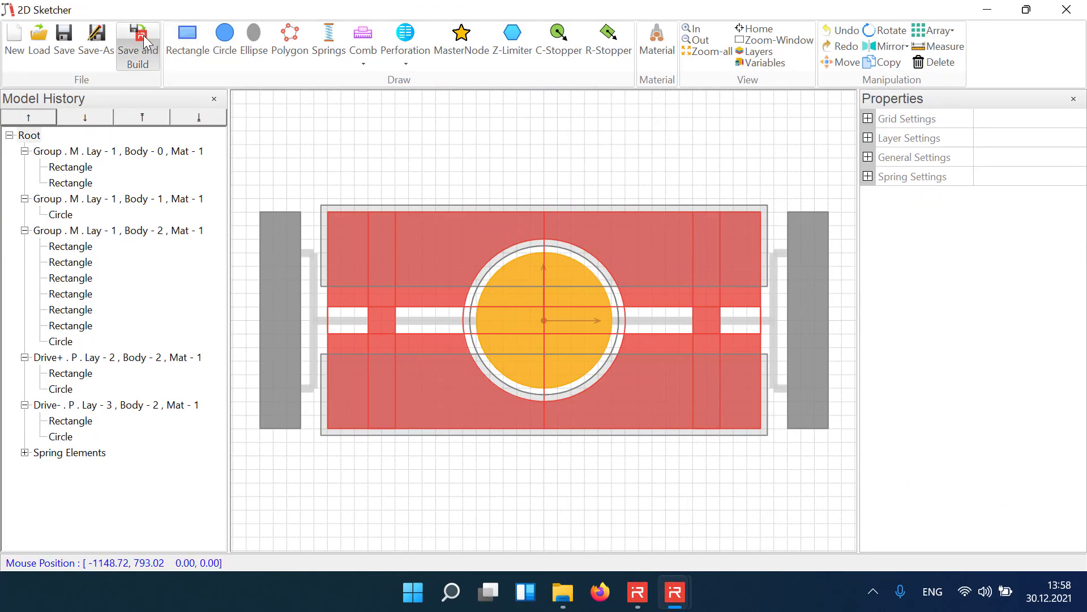
{"action": "left_click", "coordinate": [88, 38]}
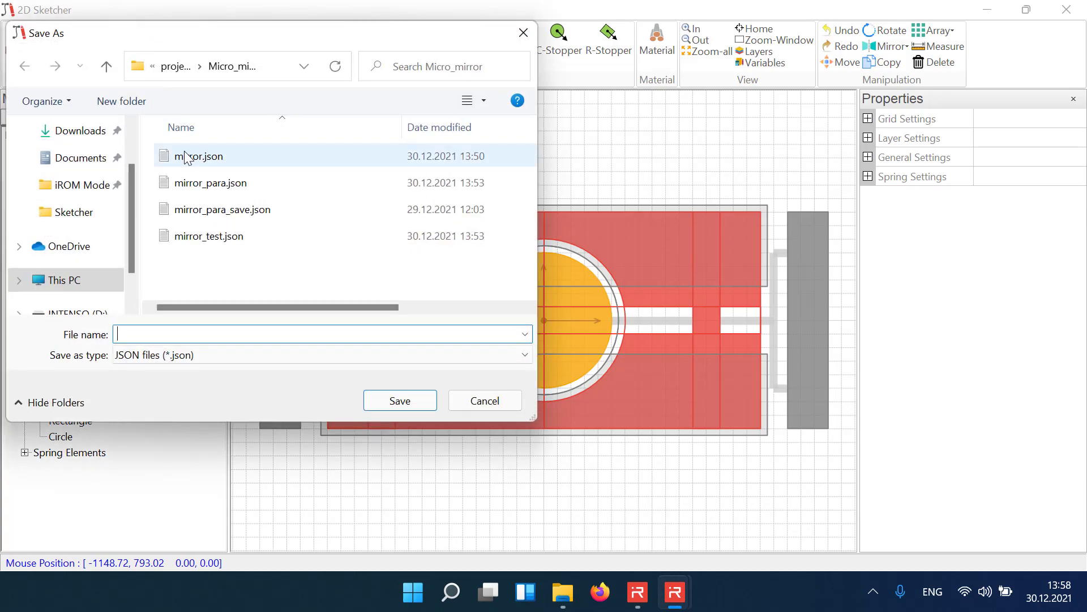
{"action": "left_click", "coordinate": [400, 400]}
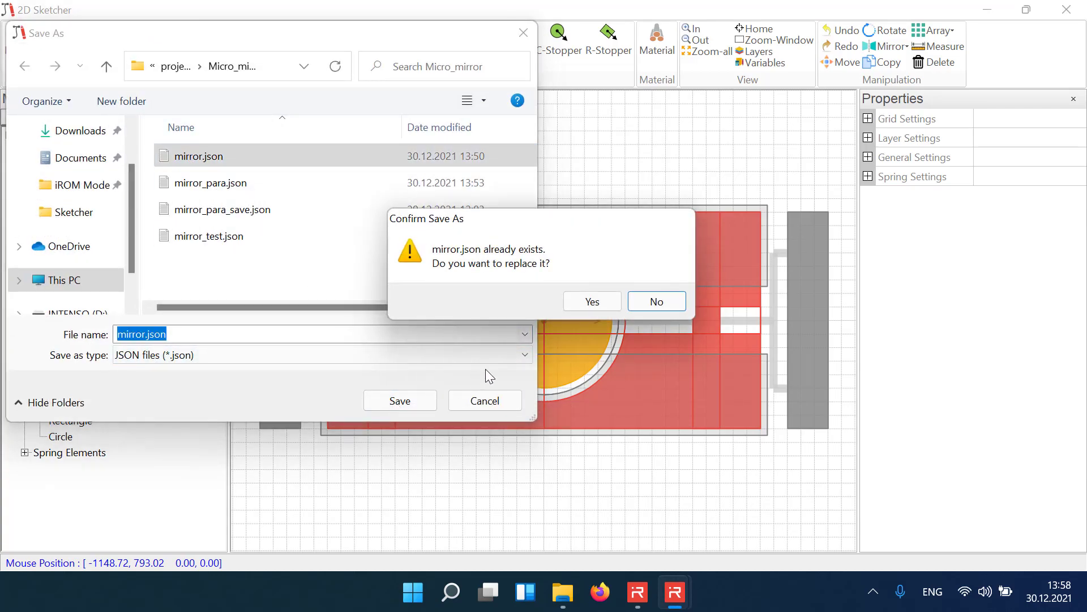
{"action": "left_click", "coordinate": [592, 301]}
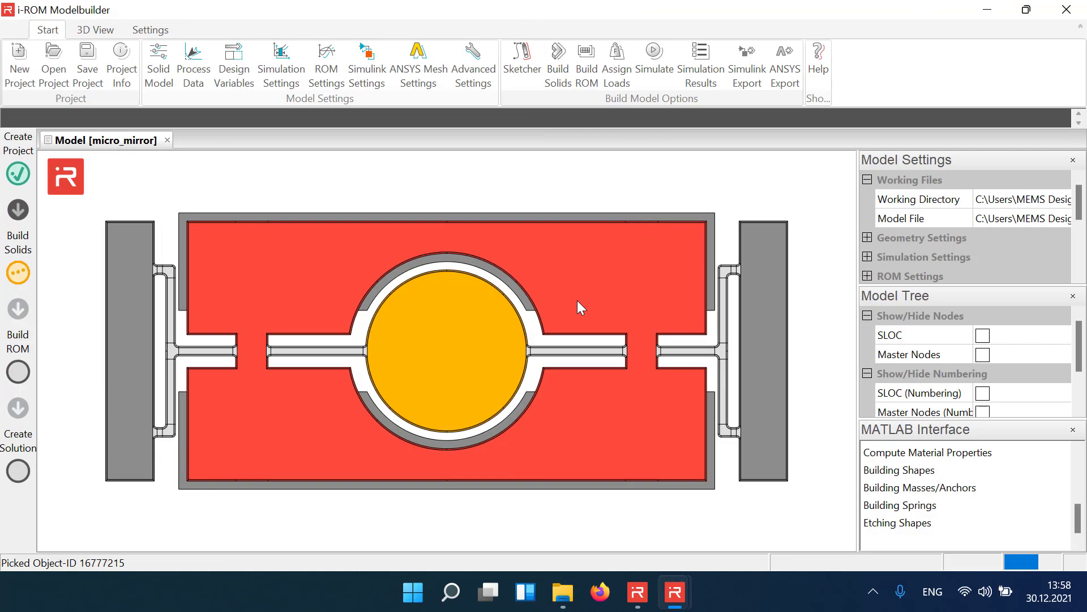
{"action": "left_click", "coordinate": [17, 273]}
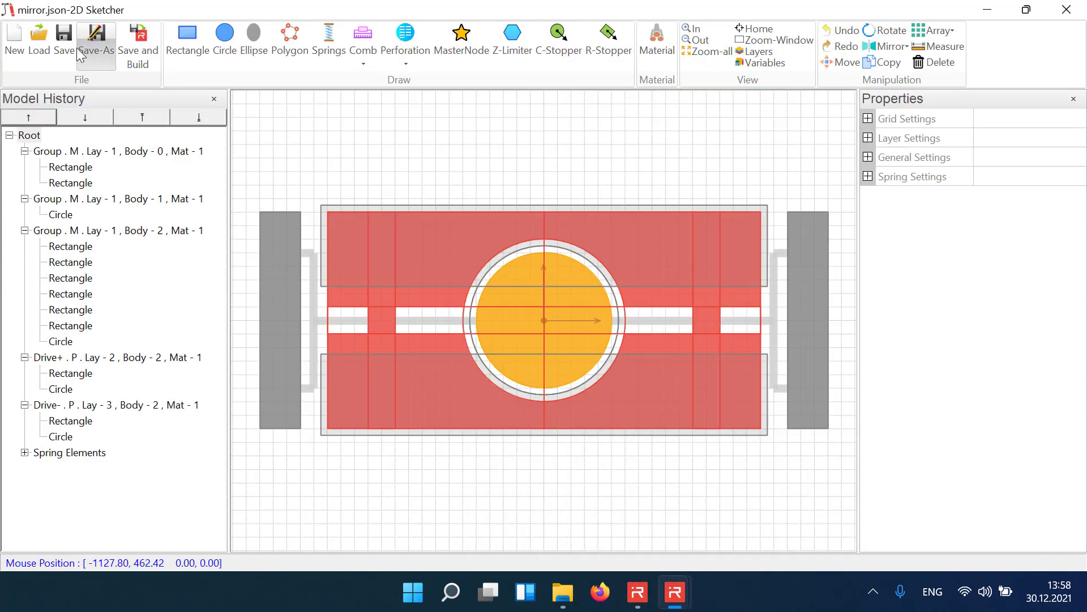
Load the mirror_para.json sketch and show its design-variable table
{"action": "left_click", "coordinate": [38, 38]}
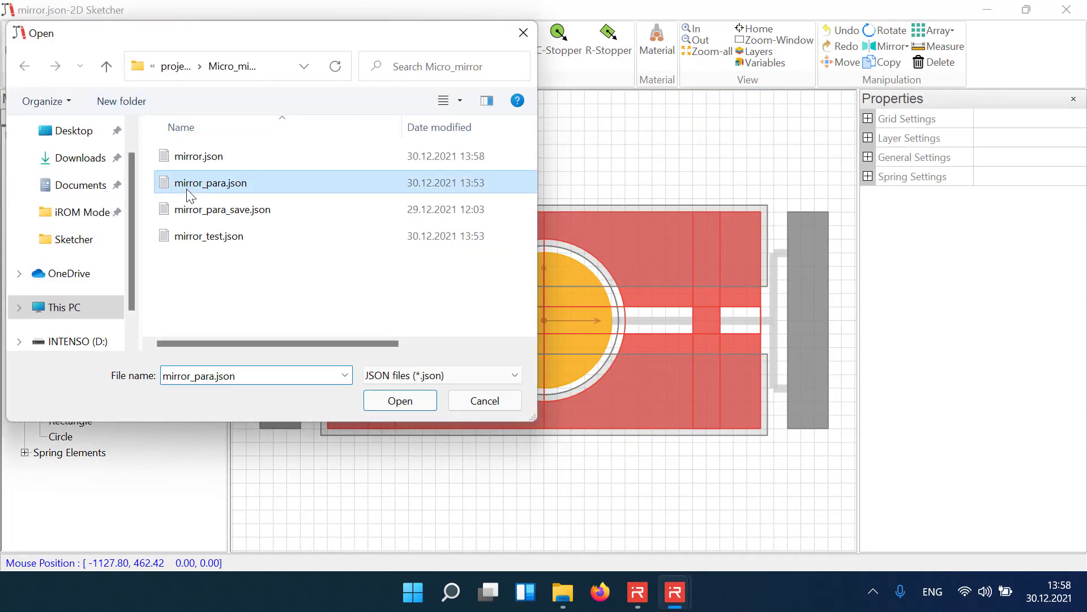
{"action": "left_click", "coordinate": [400, 400]}
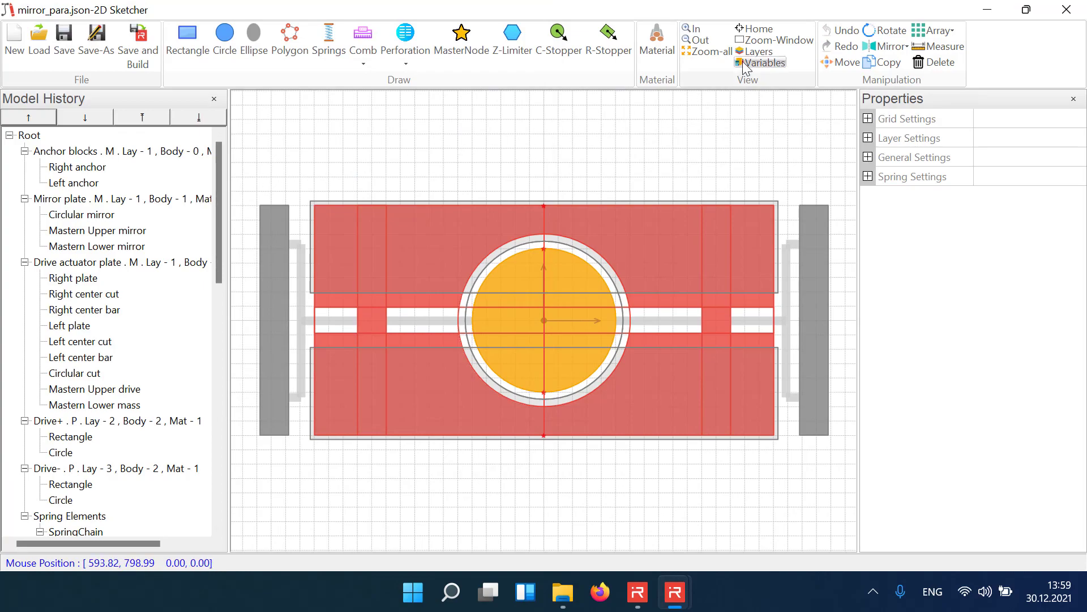
{"action": "left_click", "coordinate": [764, 62]}
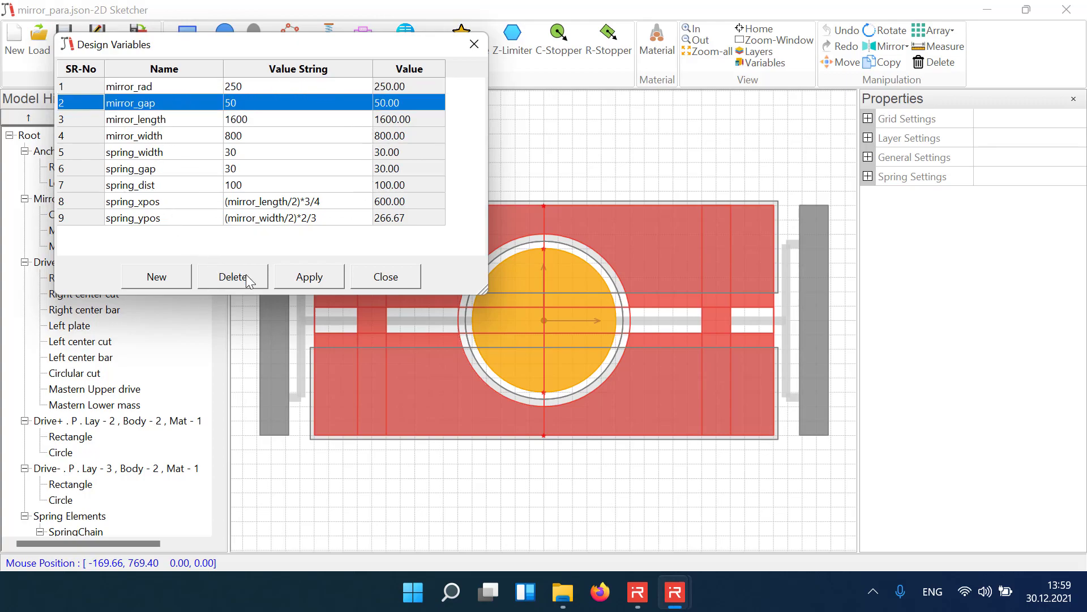
{"action": "mouse_move", "coordinate": [377, 282]}
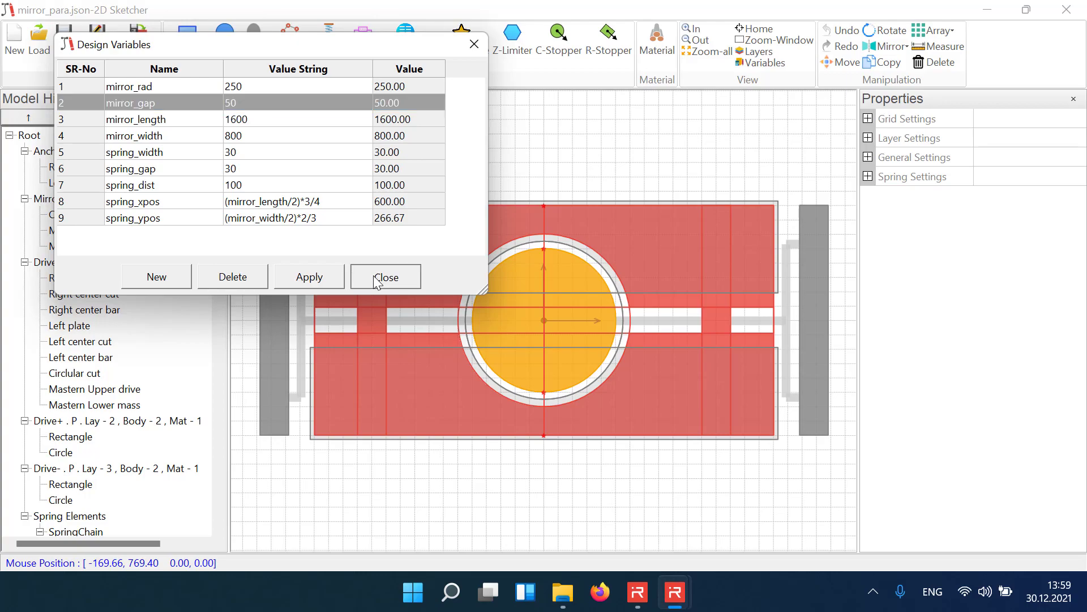
Review the Right plate, SpringChain and Straight spring properties referencing mirror_rad, mirror_width and spring_width
{"action": "left_click", "coordinate": [385, 276]}
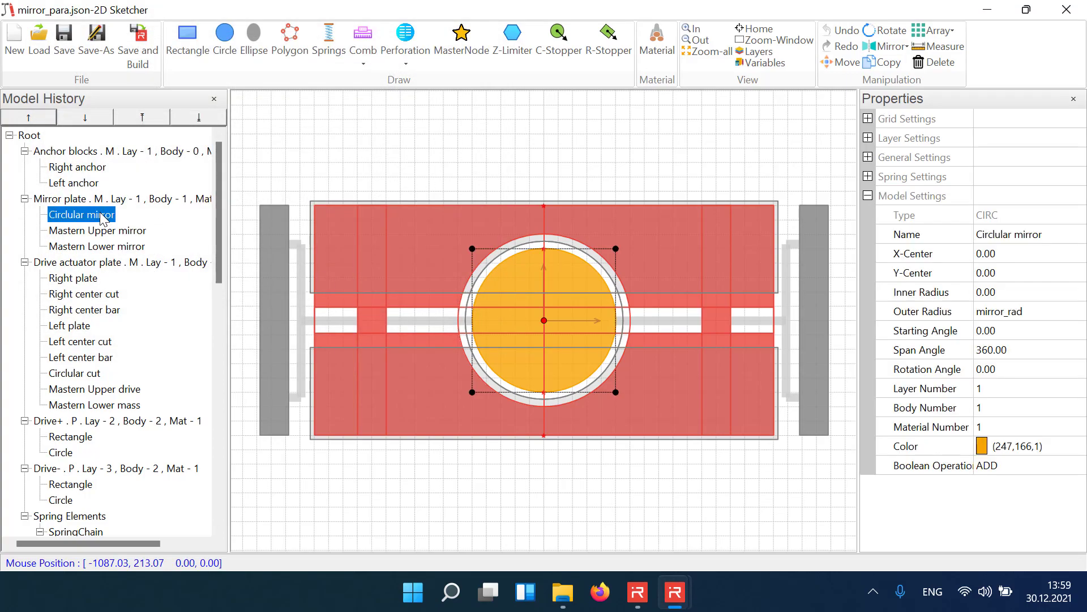
{"action": "mouse_move", "coordinate": [1013, 302]}
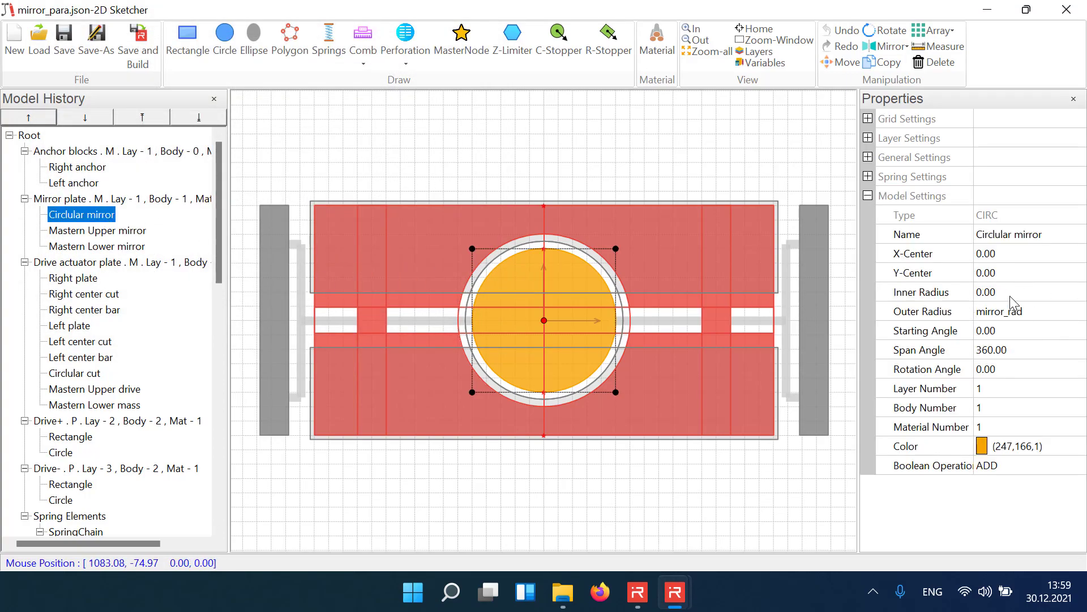
{"action": "left_click", "coordinate": [73, 277]}
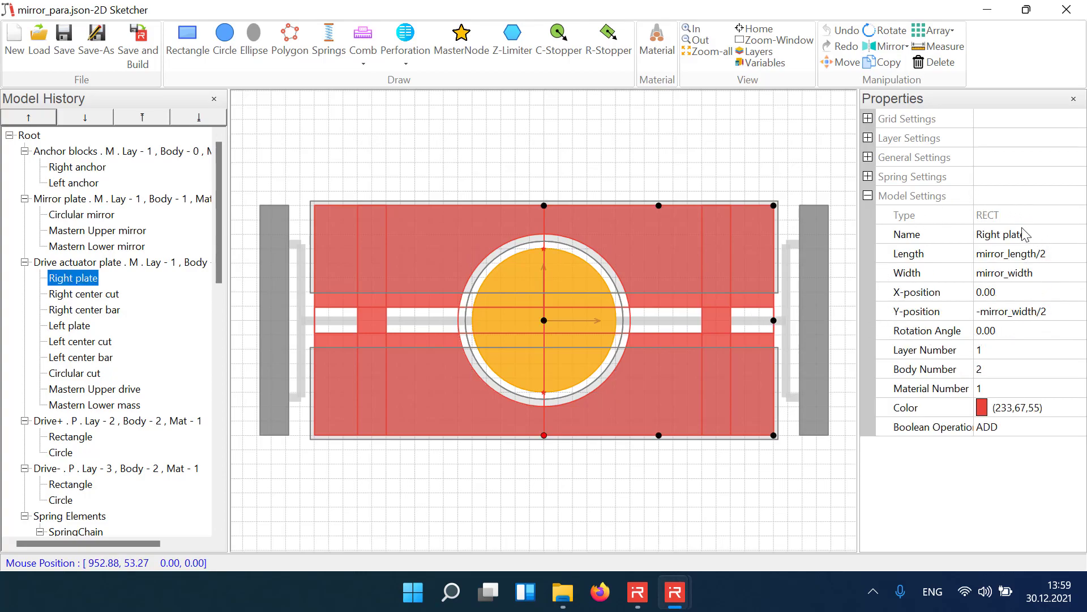
{"action": "left_click", "coordinate": [76, 516]}
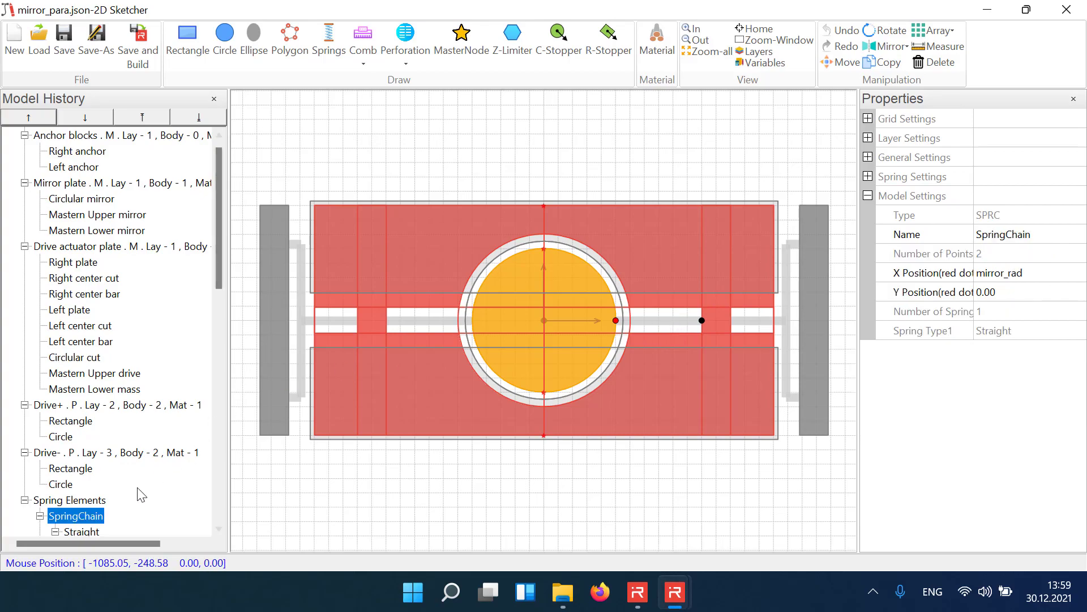
{"action": "left_click", "coordinate": [82, 516]}
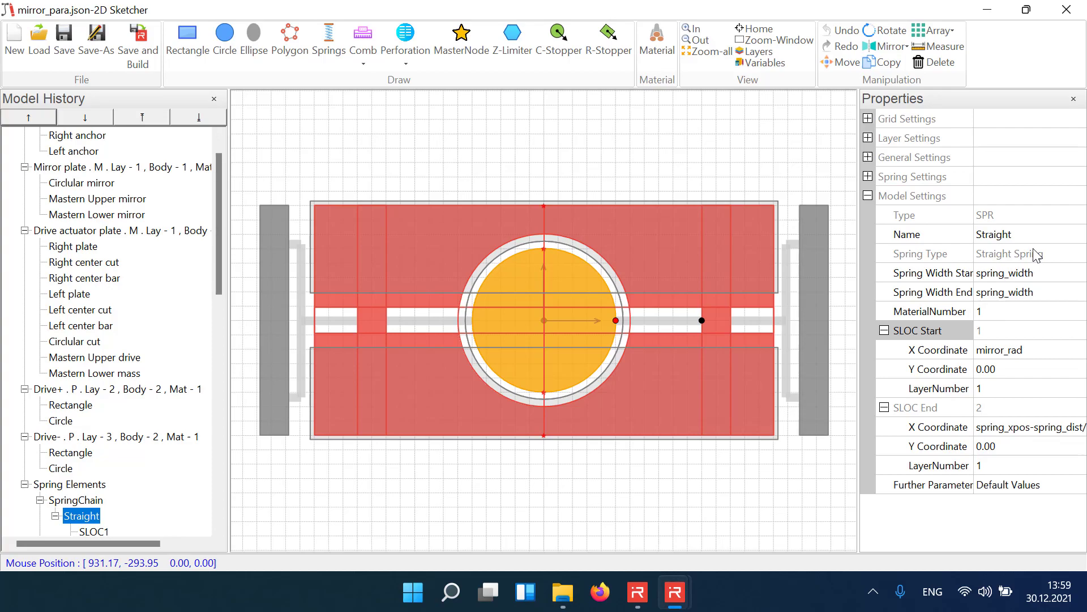
{"action": "mouse_move", "coordinate": [842, 76]}
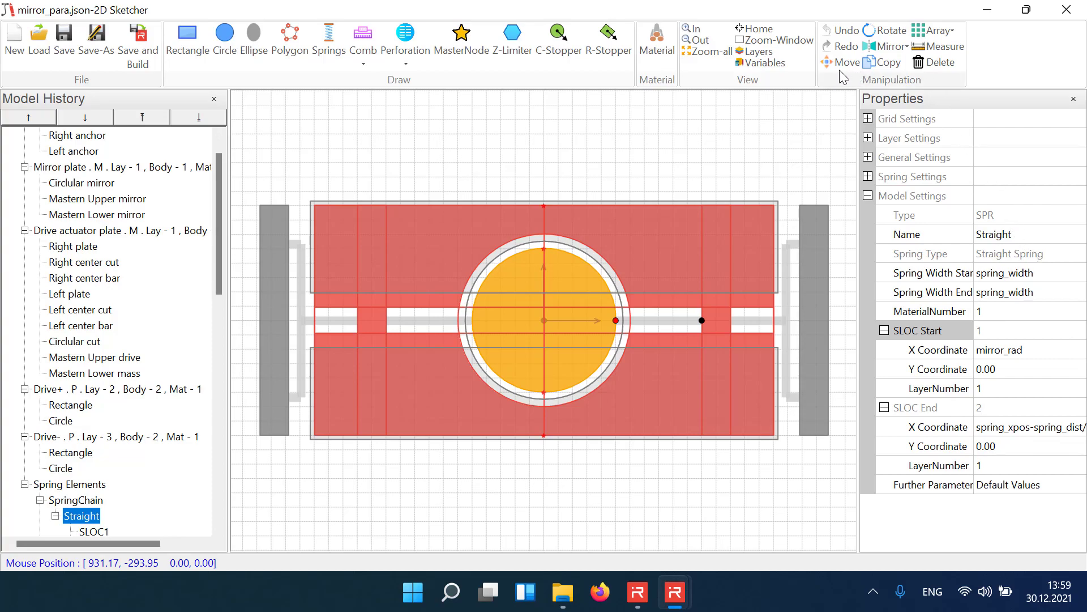
Set mirror_rad to 303.3, spring_gap to 50 and spring_xpos to (mirror_length/2)*2/3, regenerating the sketch
{"action": "left_click", "coordinate": [761, 62]}
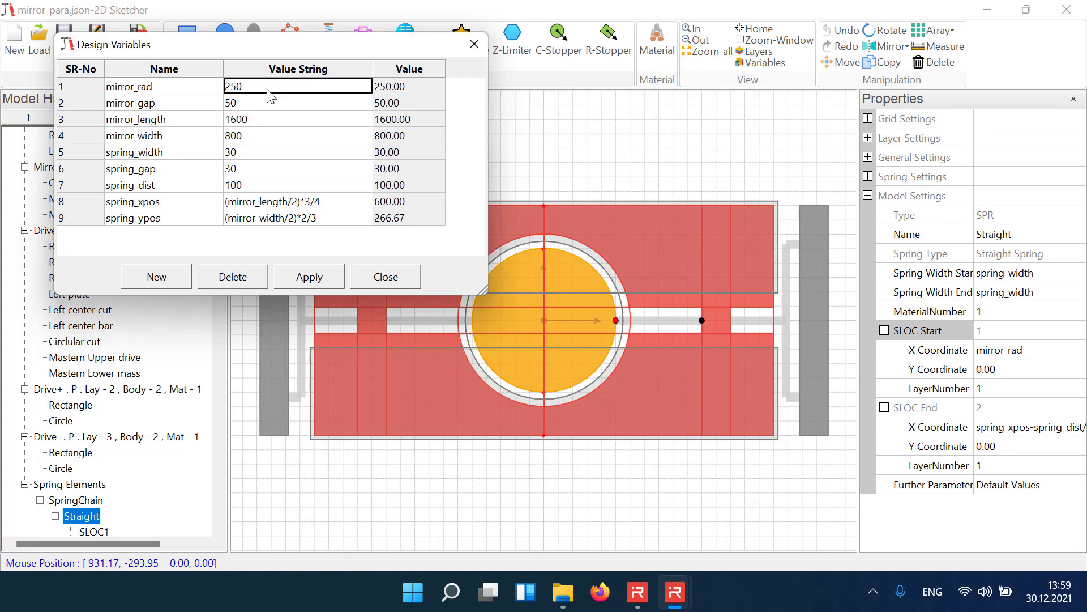
{"action": "type", "text": "303.3"}
{"action": "left_click", "coordinate": [297, 169]}
{"action": "type", "text": "50"}
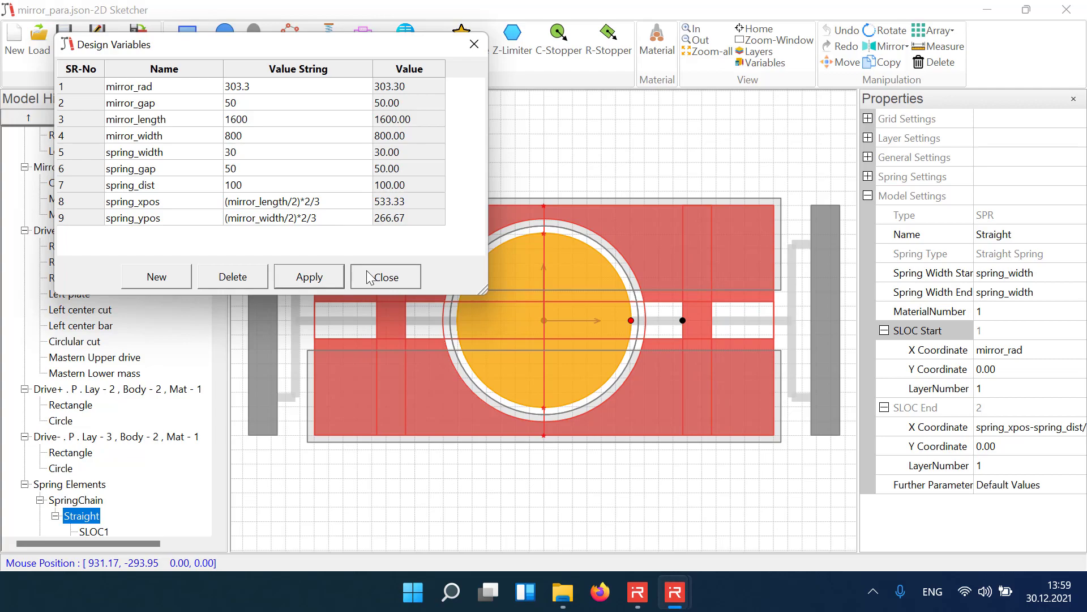
{"action": "left_click", "coordinate": [384, 276]}
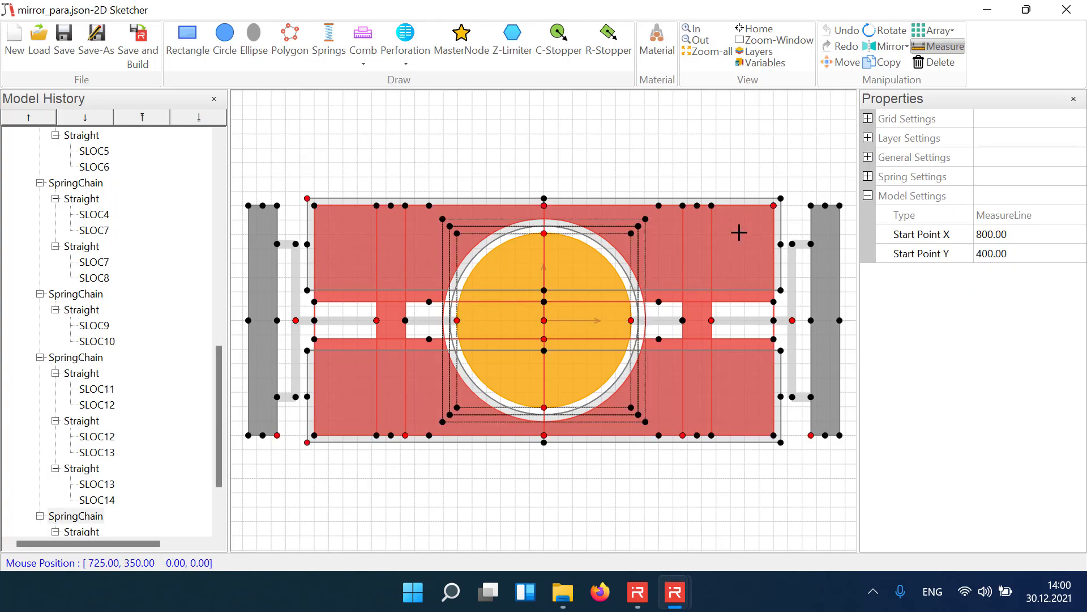
Measure the plate diagonal at 1788.85, then save and build the model into a valid ROM
{"action": "left_click_drag", "start_coordinate": [771, 209], "coordinate": [316, 439]}
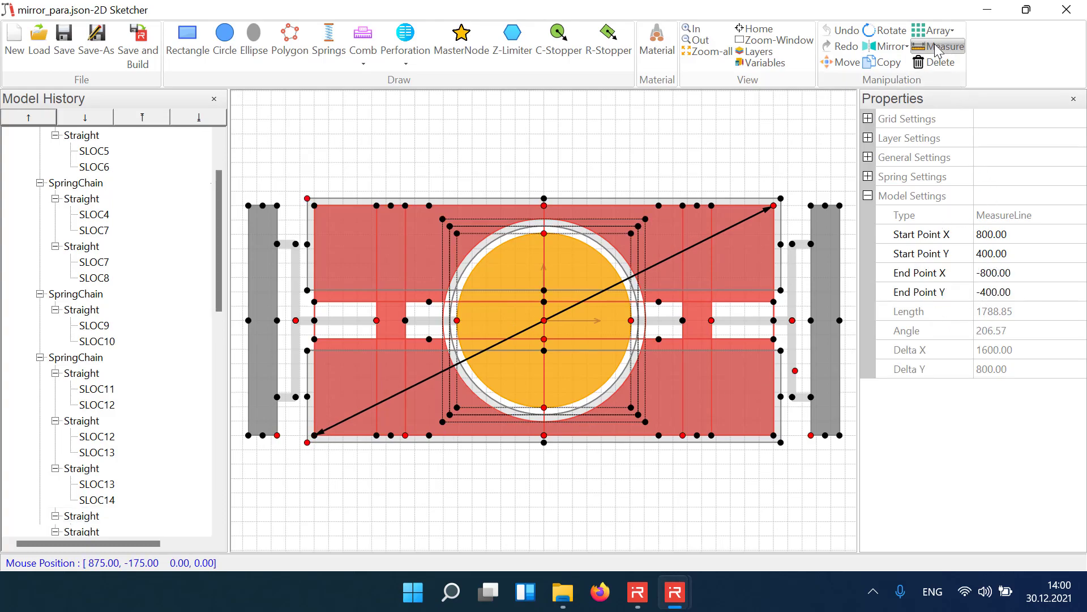
{"action": "left_click", "coordinate": [937, 45]}
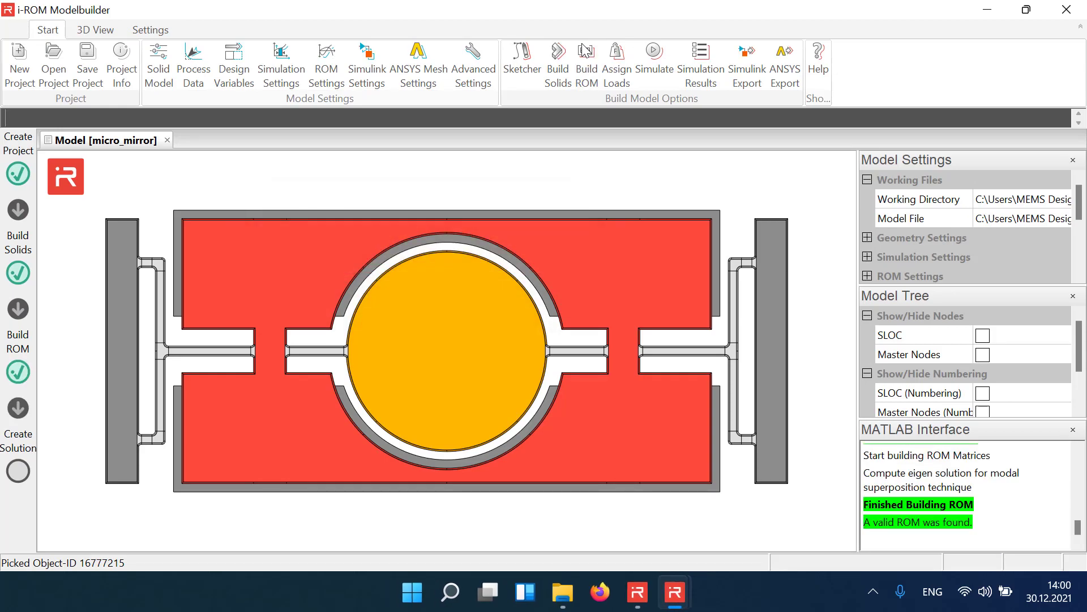
Run a Modal Analysis extracting 20 eigenmodes, listing frequencies from about 11.6 kHz
{"action": "left_click", "coordinate": [653, 59]}
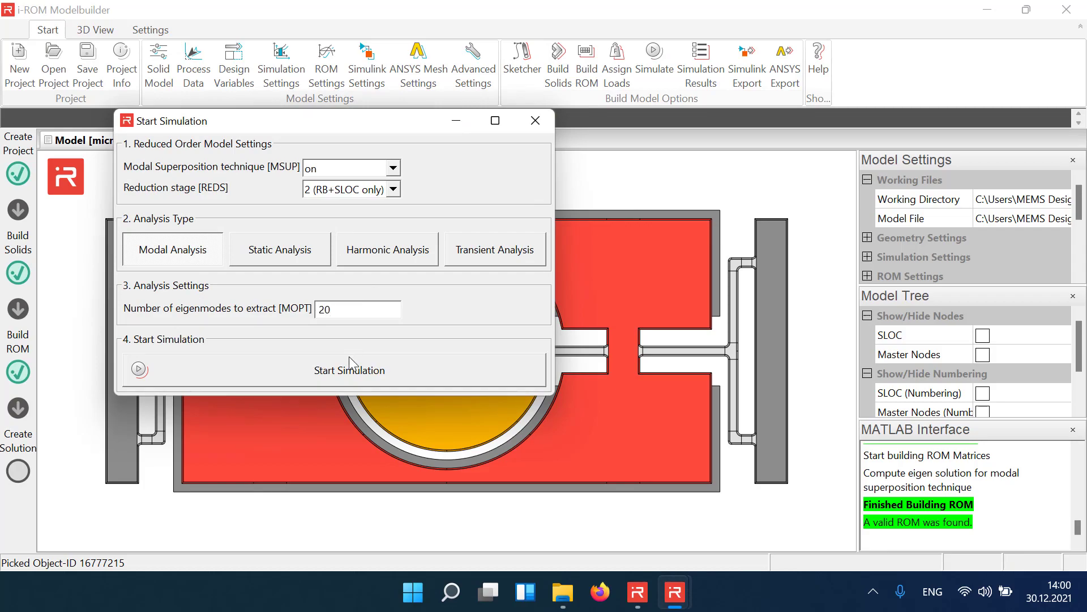
{"action": "left_click", "coordinate": [349, 369]}
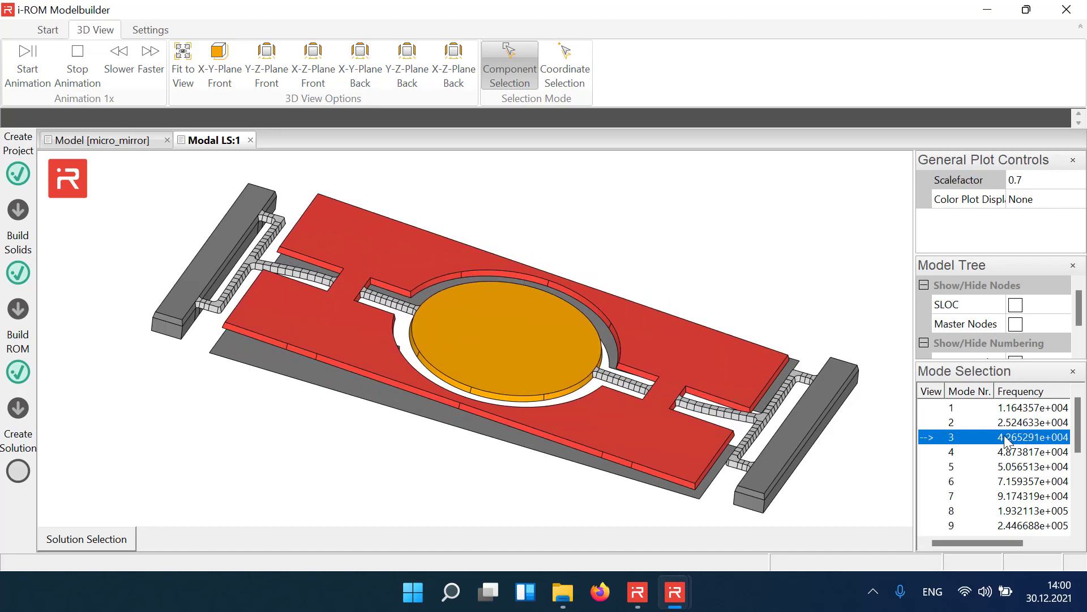
Show mode 4's torsion shape with the colour plot set to uz displacement
{"action": "left_click", "coordinate": [993, 452]}
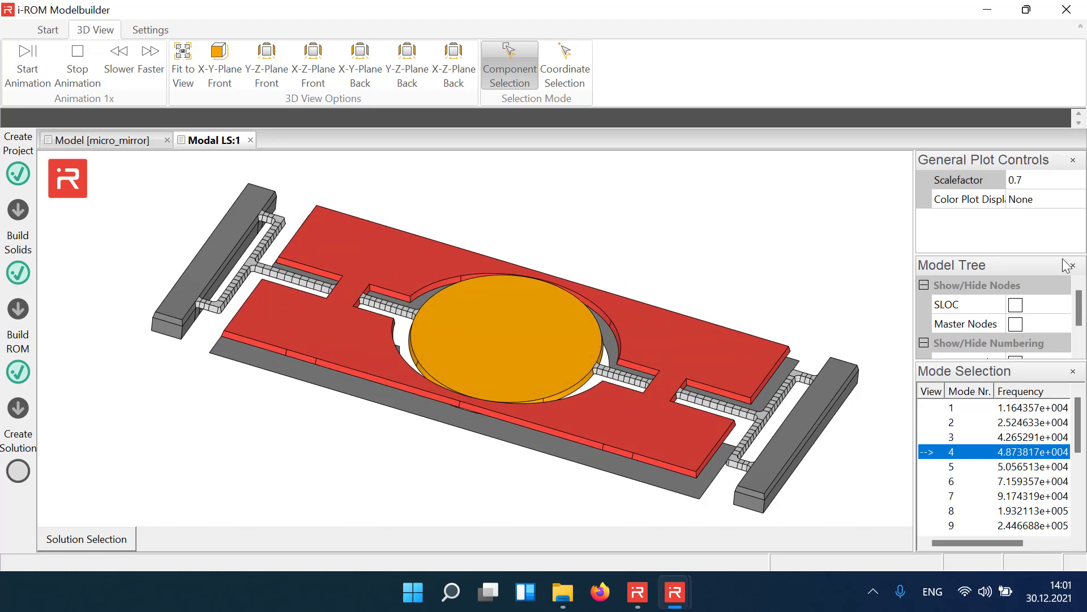
{"action": "left_click", "coordinate": [1075, 199]}
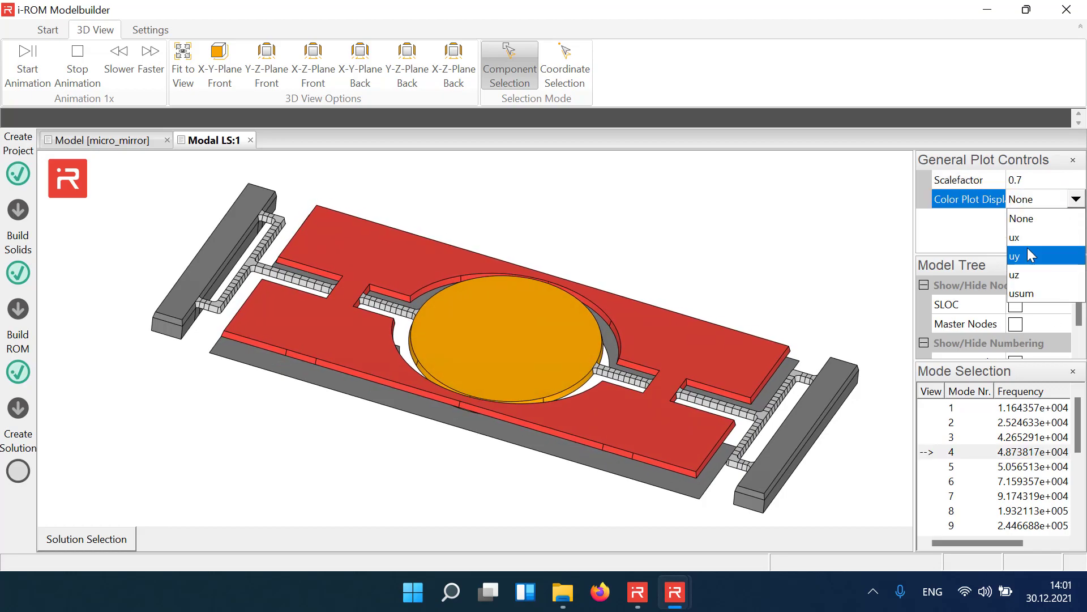
{"action": "left_click", "coordinate": [1013, 275]}
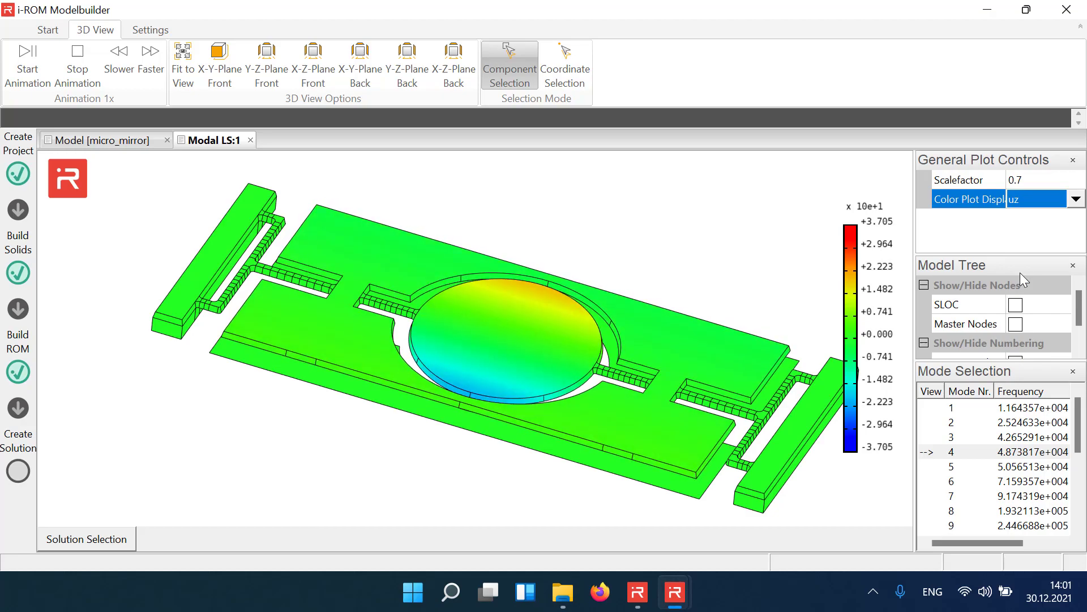
{"action": "left_click", "coordinate": [1076, 199]}
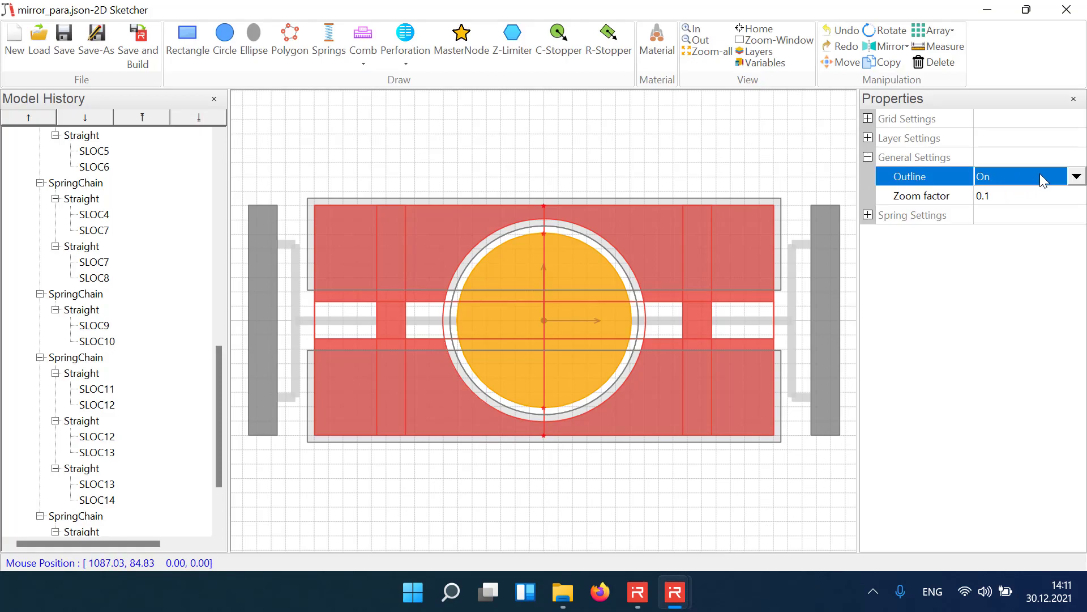
Set Outline to Off so the sketch shows only filled shapes
{"action": "left_click", "coordinate": [1076, 175]}
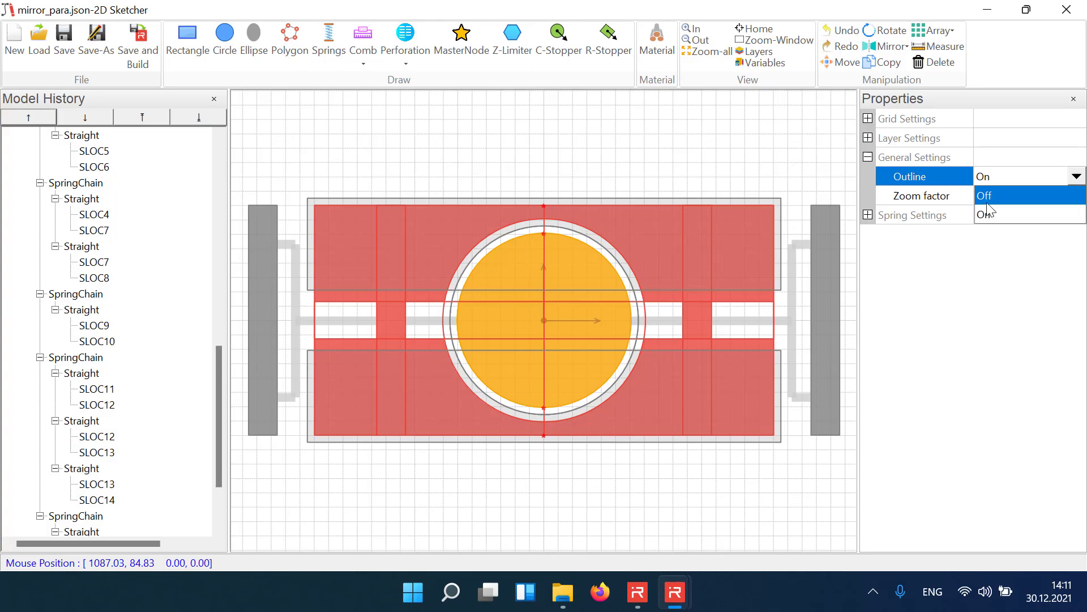
{"action": "left_click", "coordinate": [984, 196]}
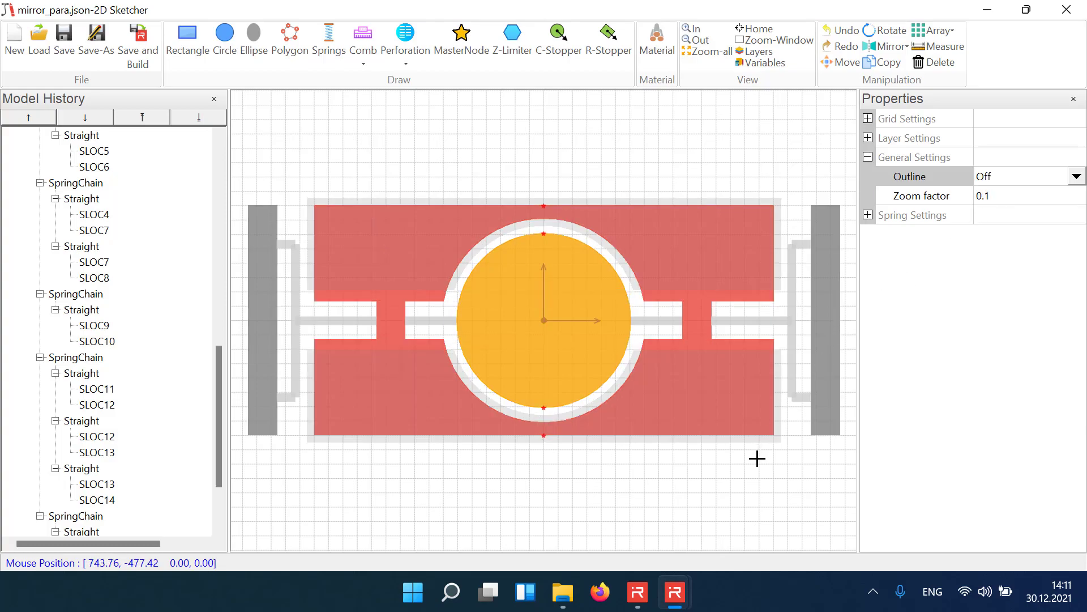